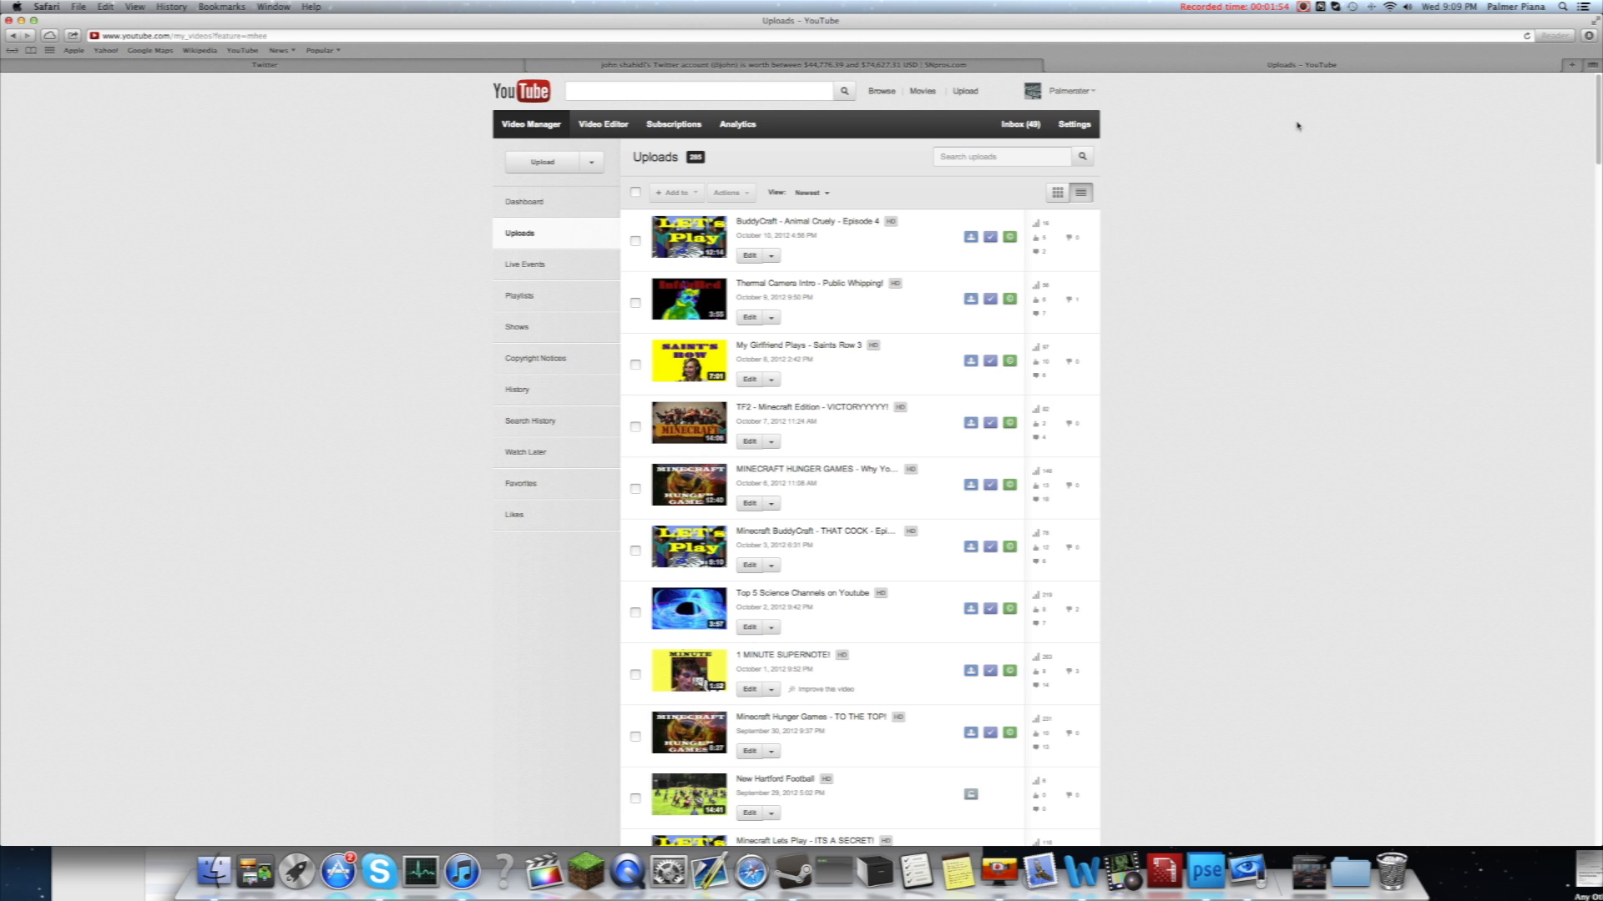
pyautogui.moveTo(1284, 132)
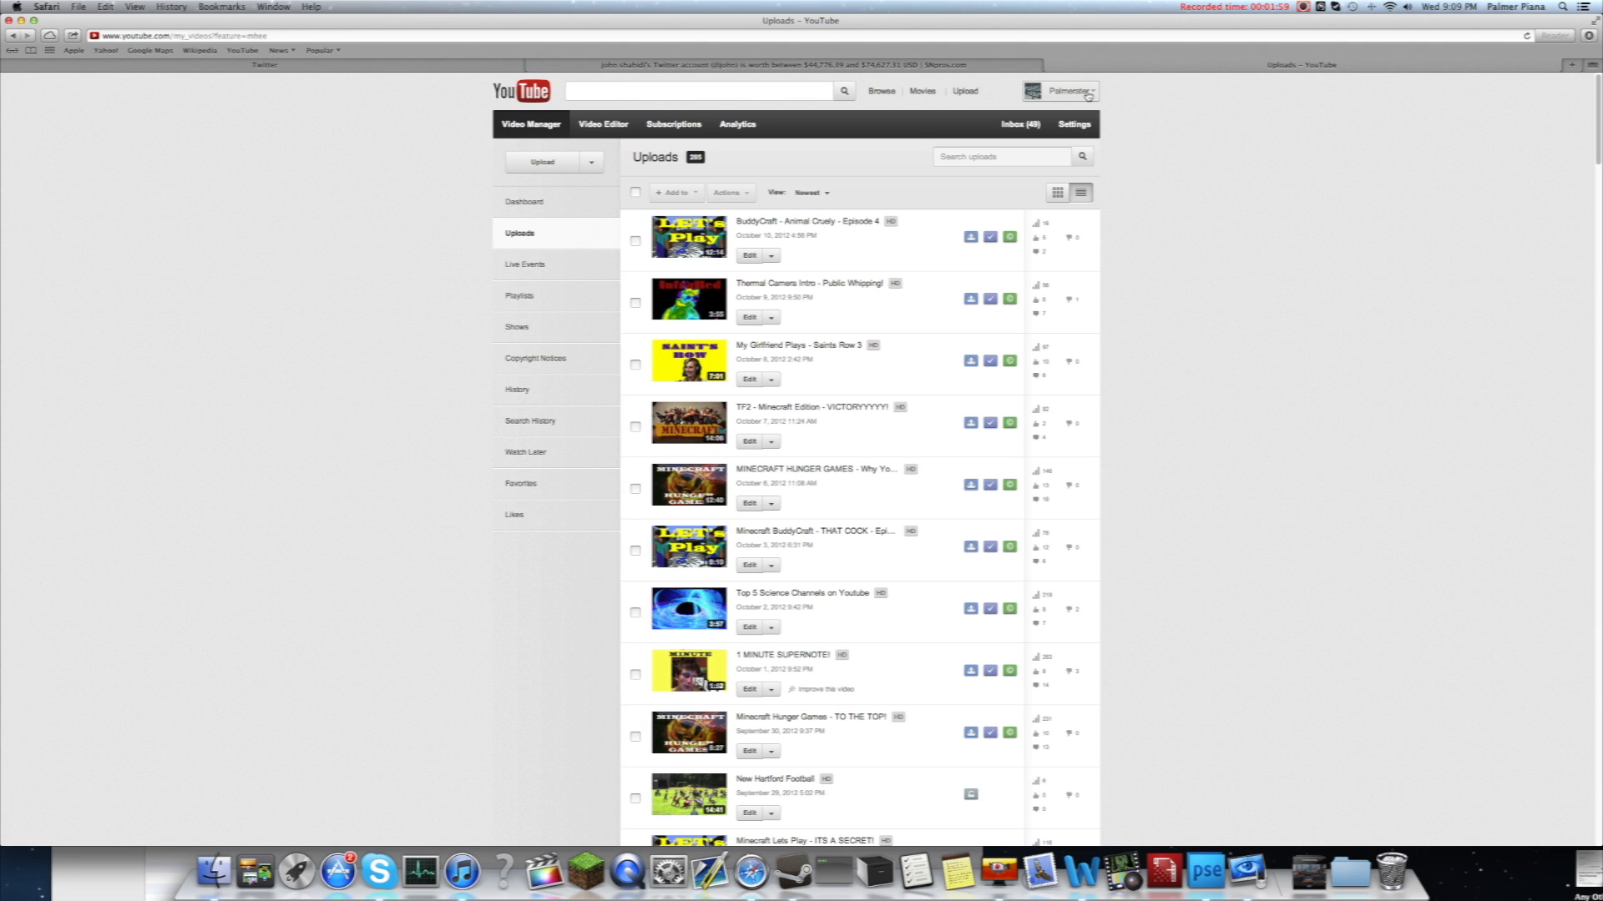
# Expand the account dropdown from the Video Manager Uploads page.
pyautogui.click(1066, 91)
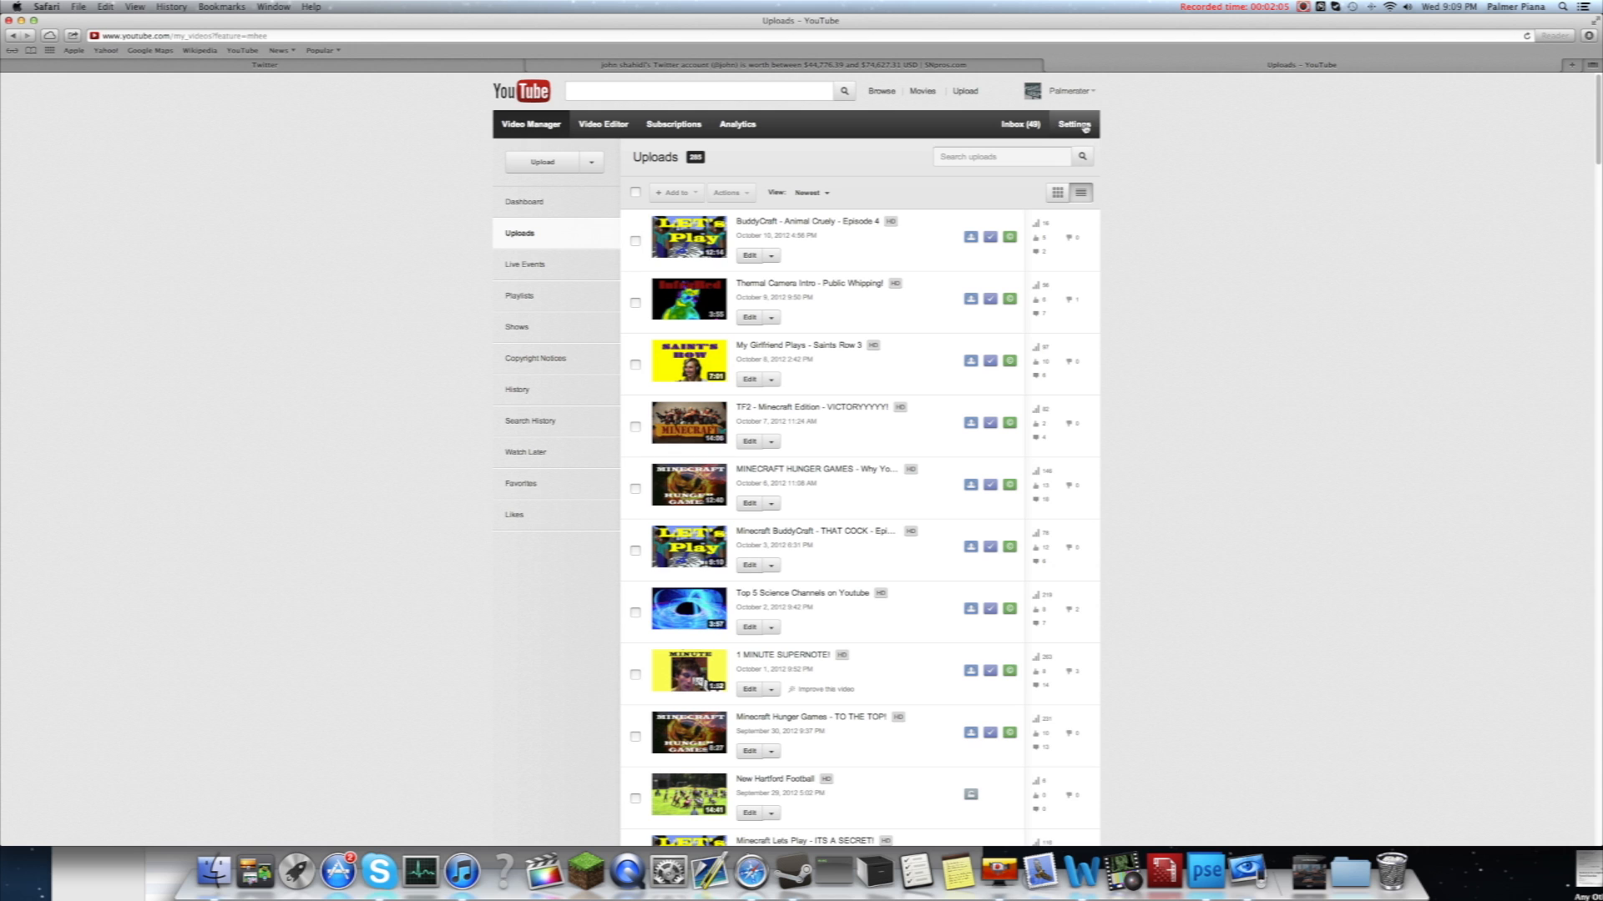
pyautogui.click(1068, 90)
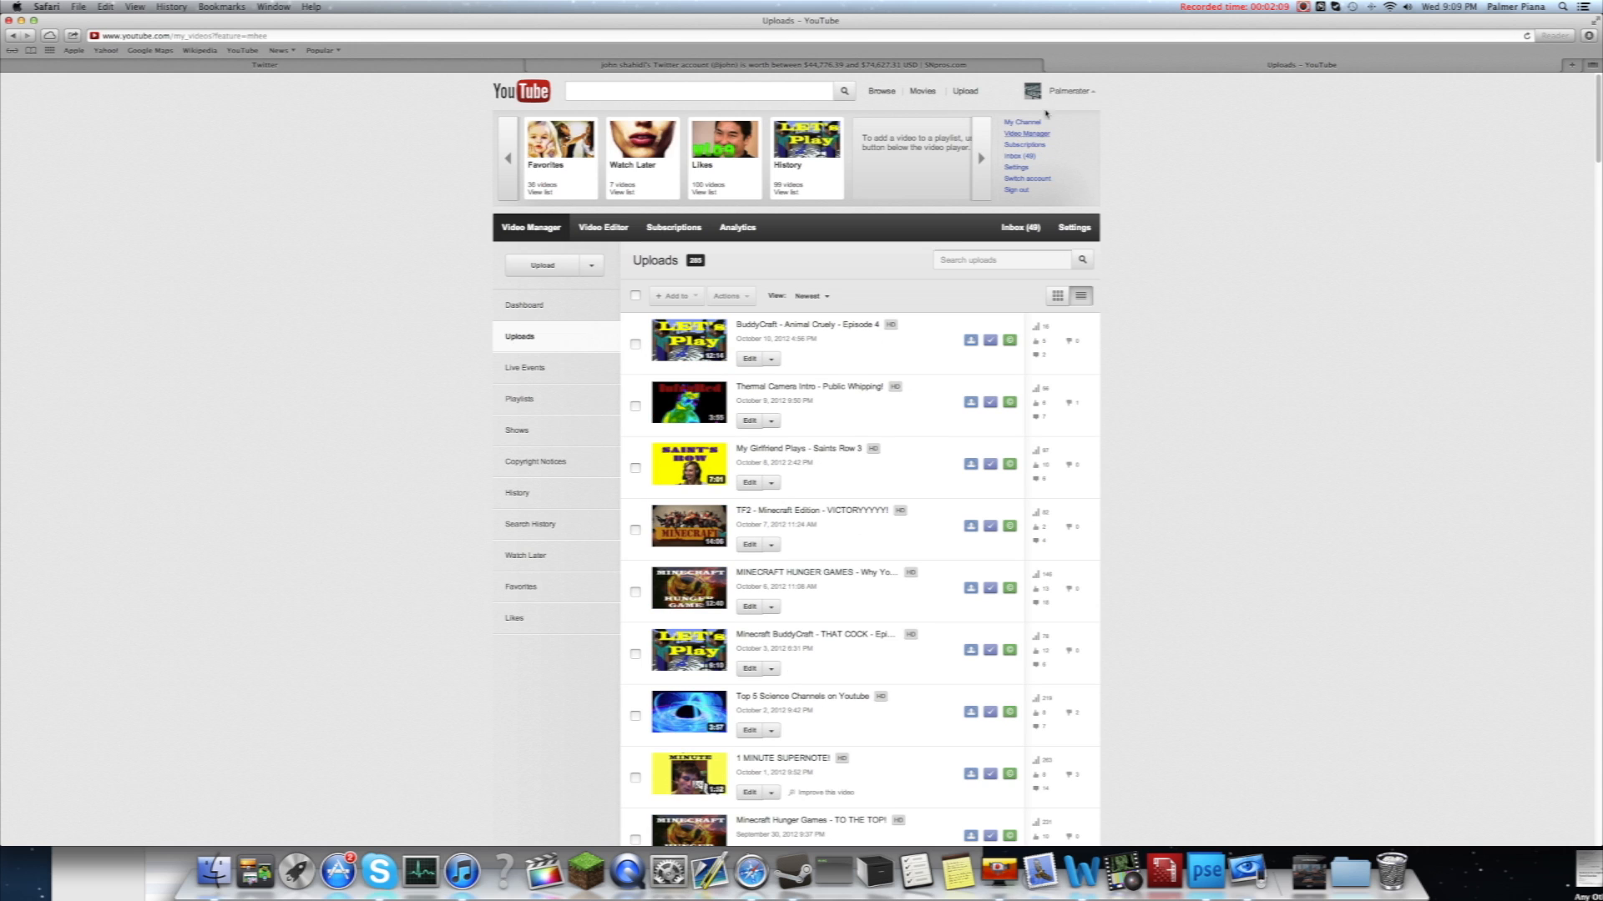
# Go to Settings > InVideo Programming, briefly trying Feature a video then cancelling it.
pyautogui.click(1016, 167)
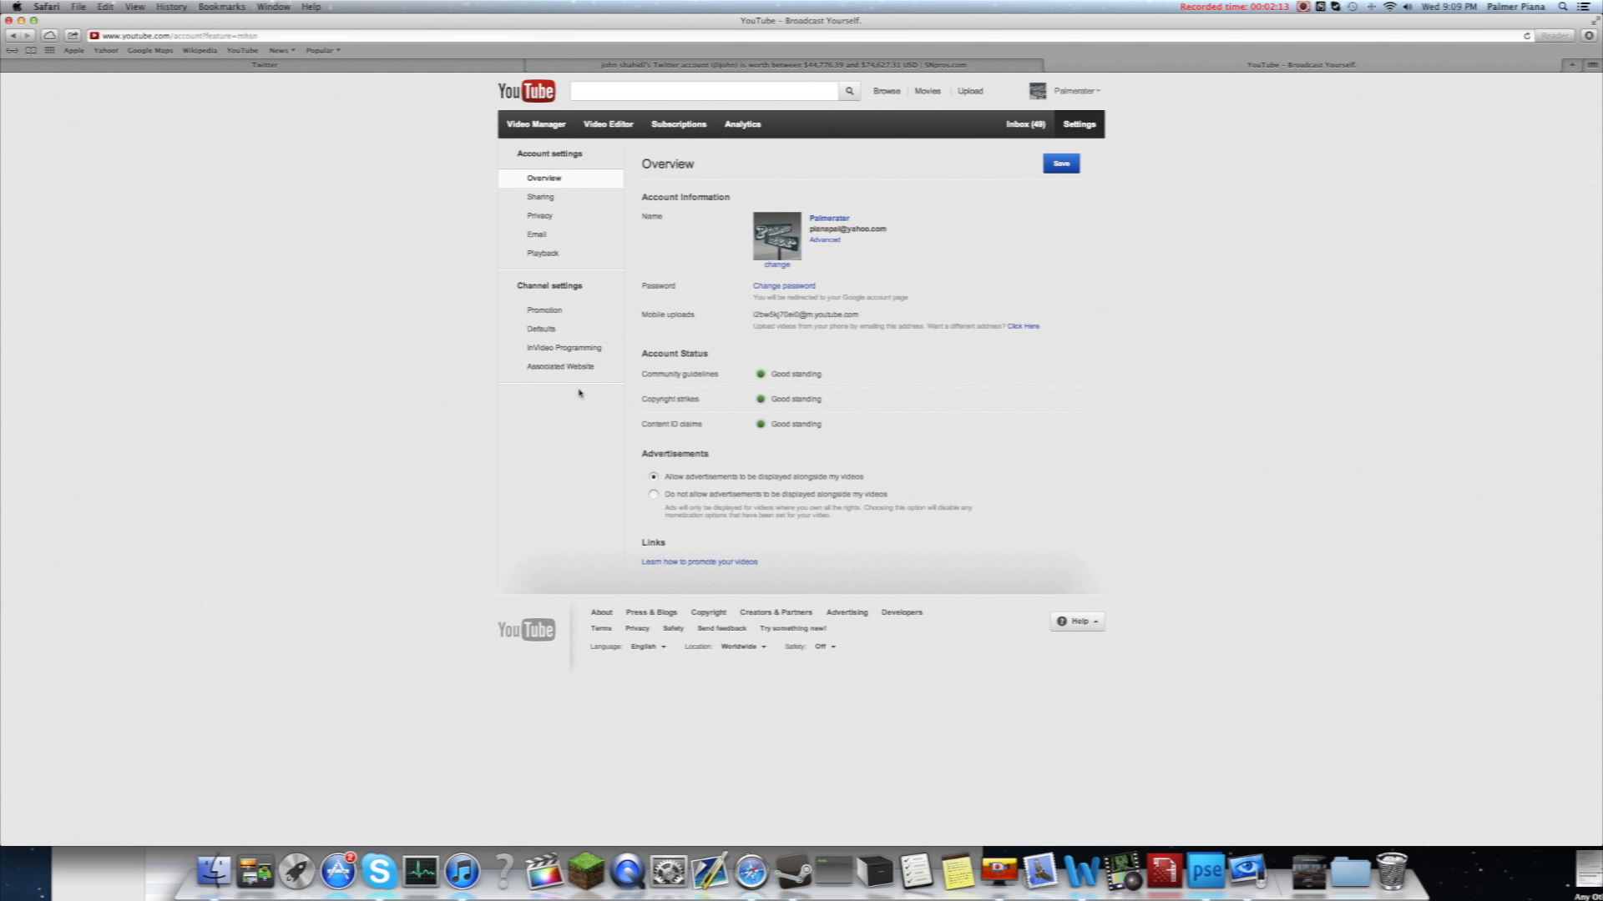
pyautogui.moveTo(564, 347)
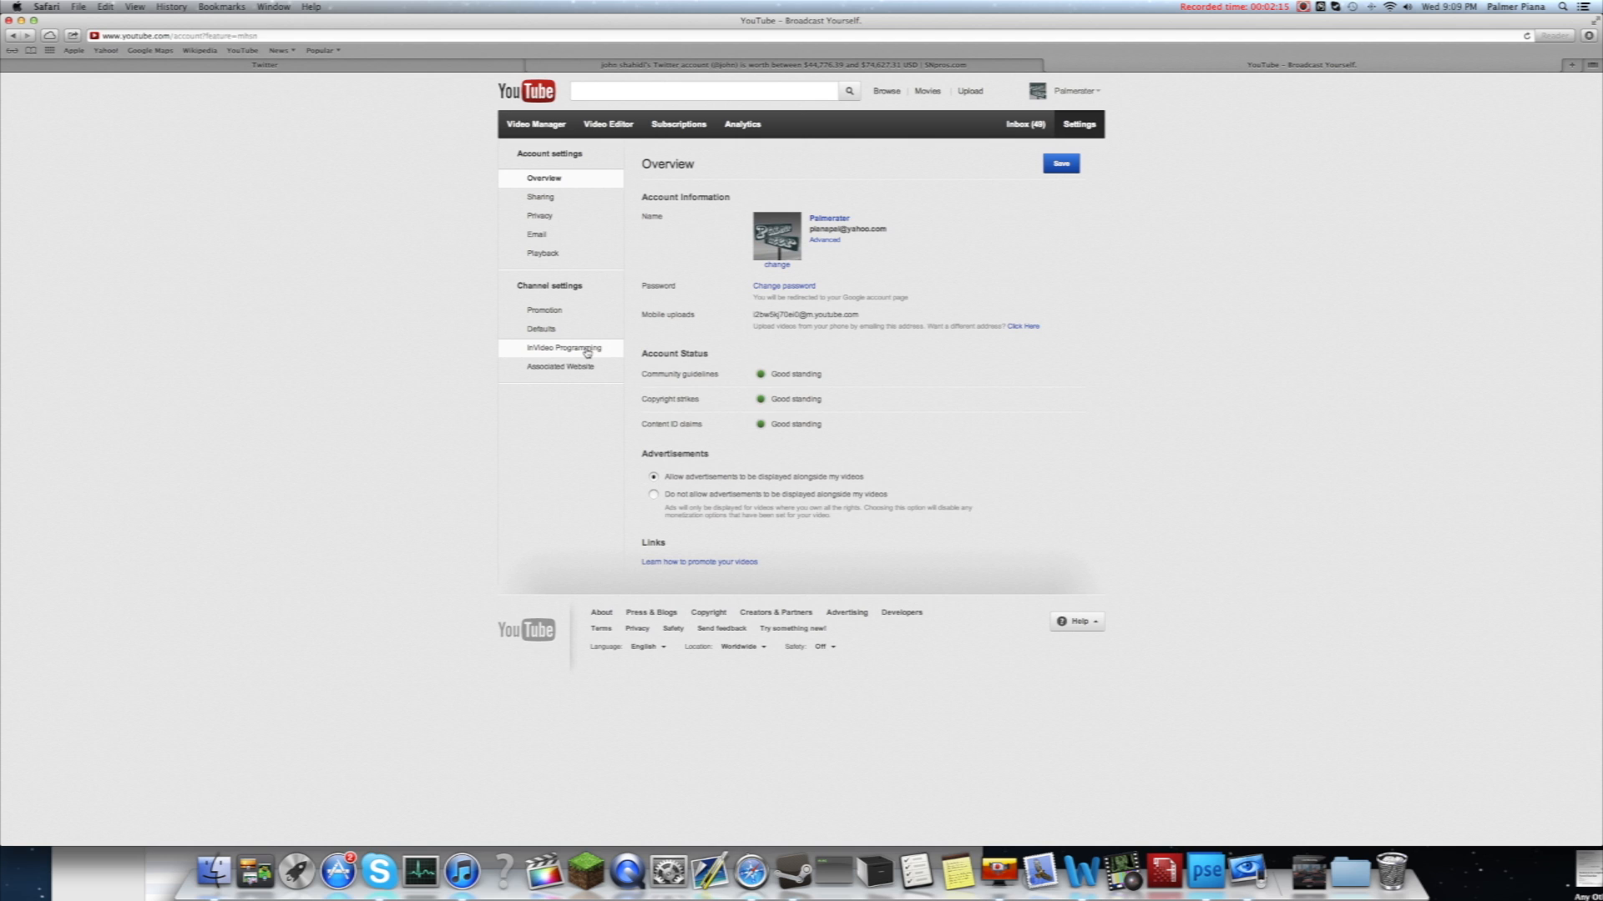
pyautogui.click(561, 347)
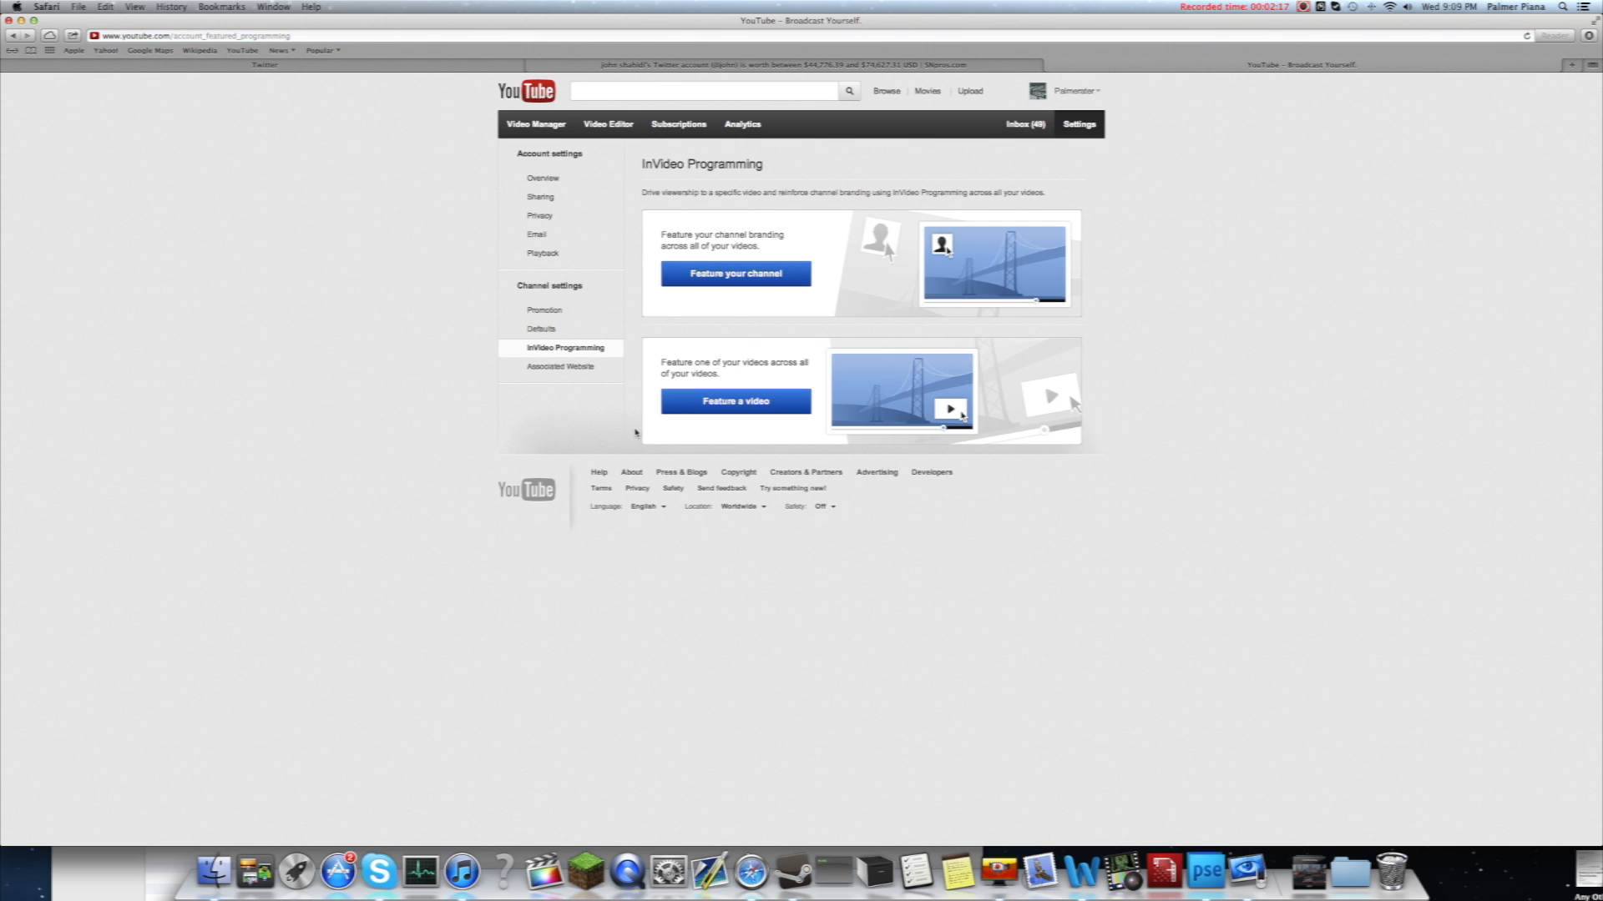
pyautogui.moveTo(928, 277)
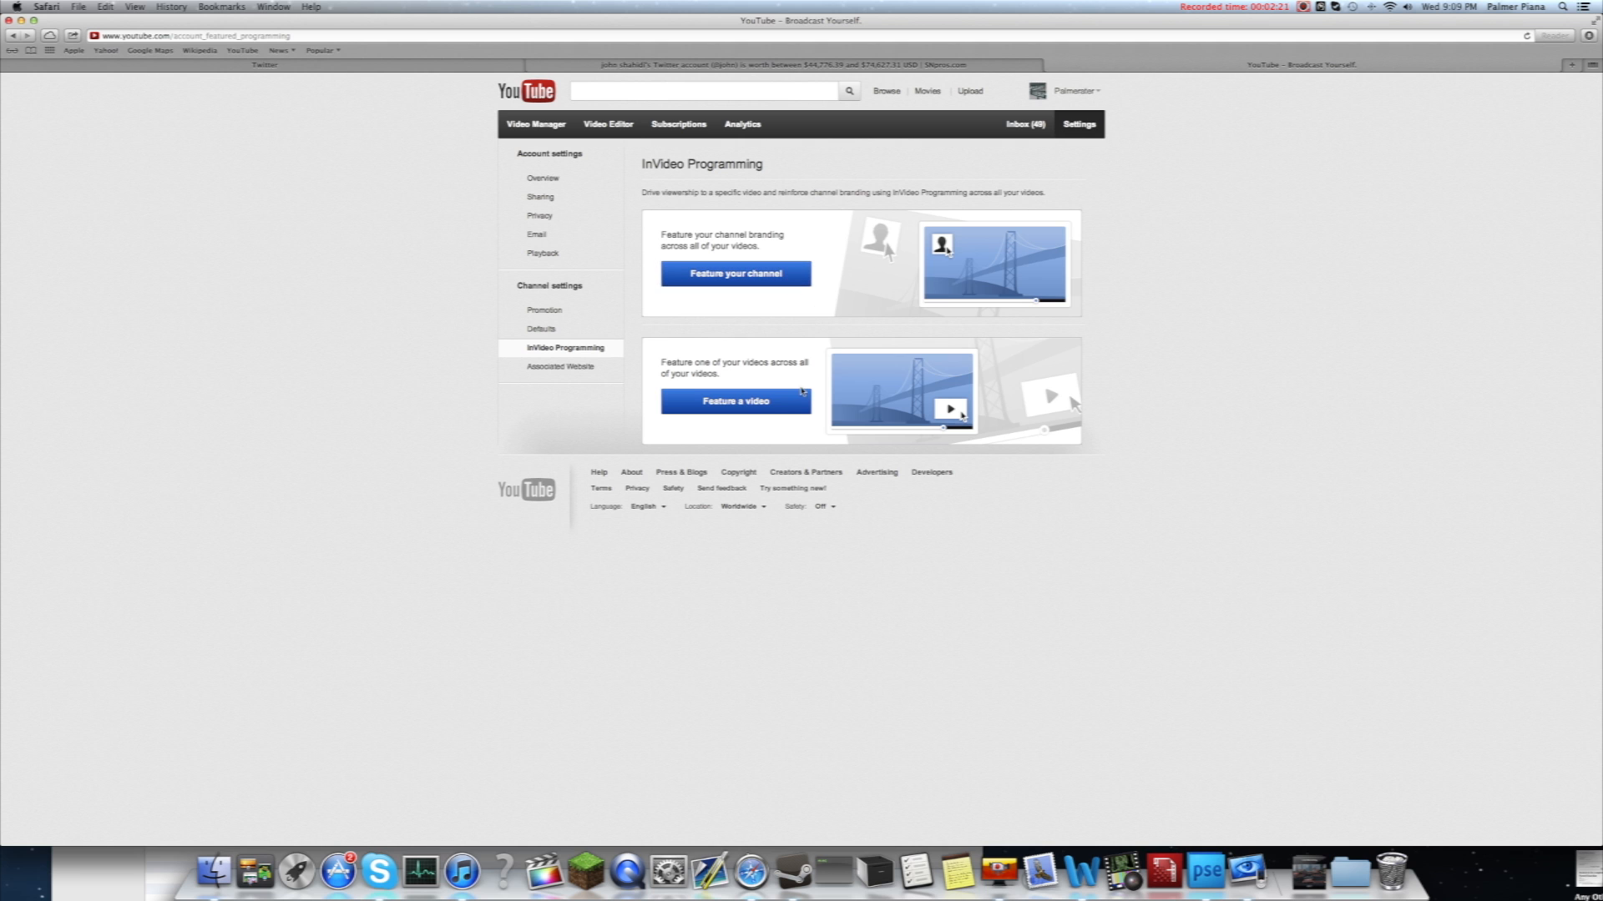
pyautogui.moveTo(801, 531)
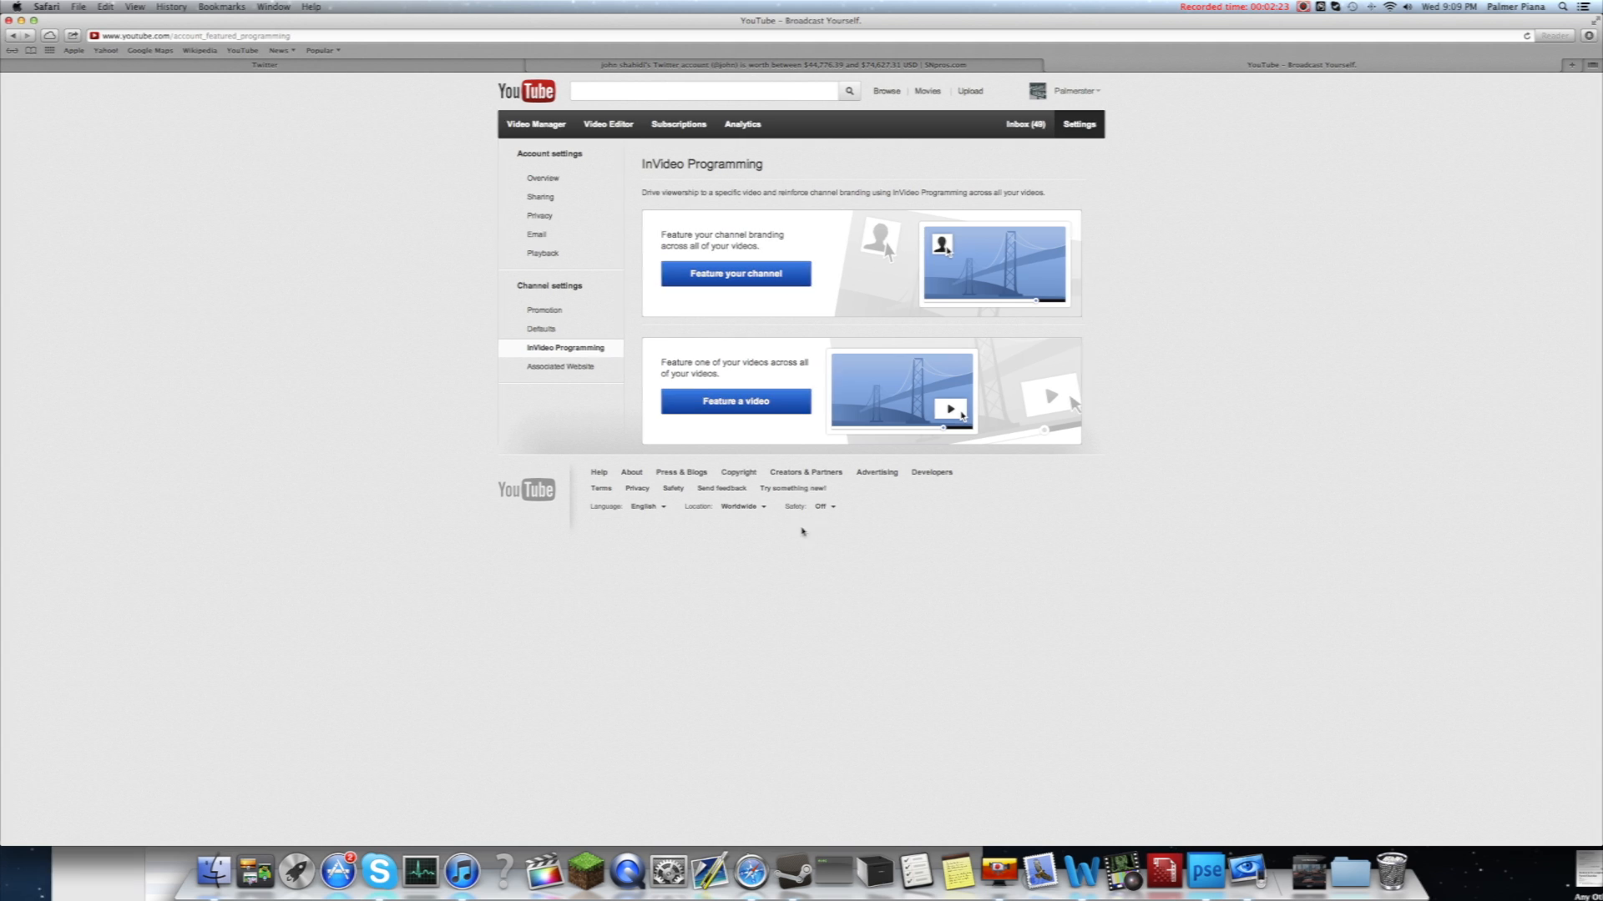
pyautogui.click(734, 400)
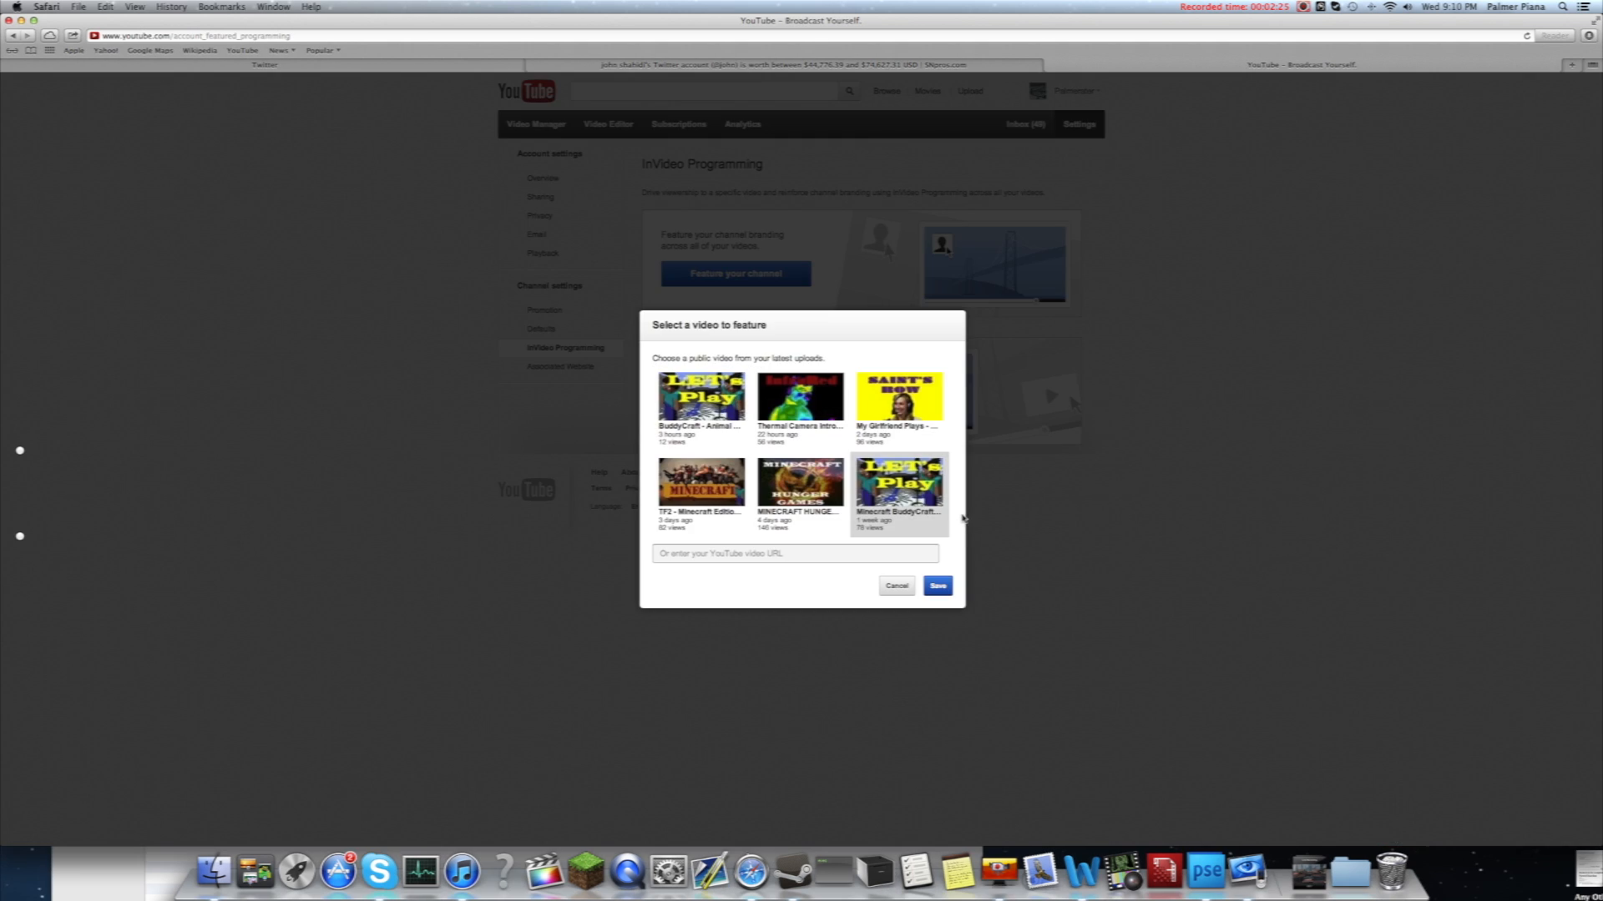
pyautogui.click(897, 586)
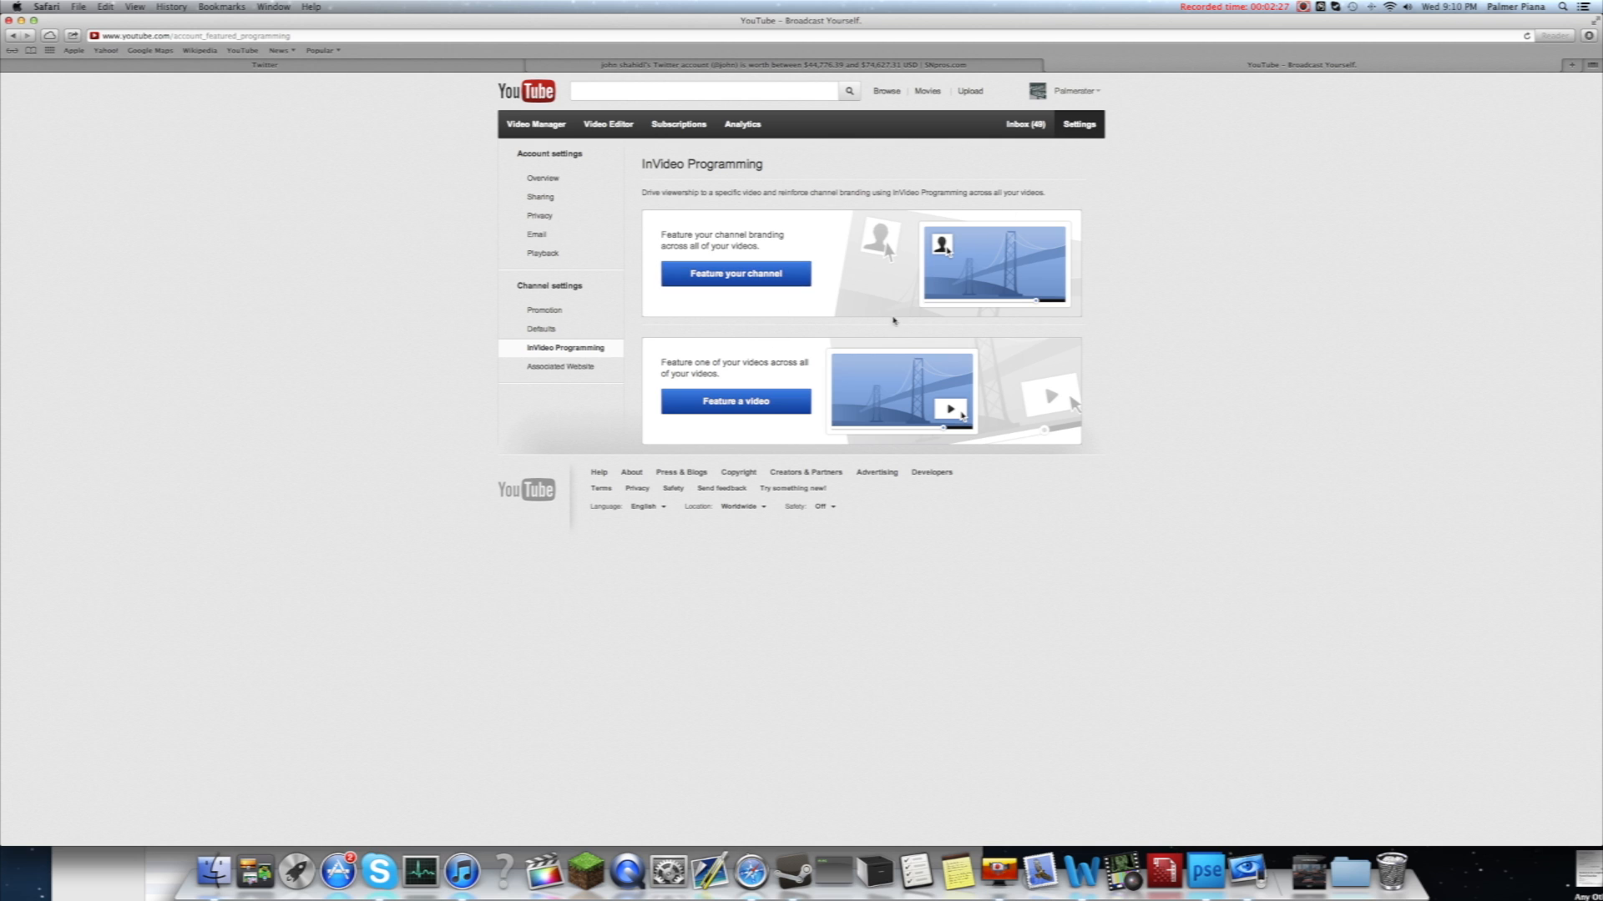
# Feature the channel avatar, cycling its position and settling on Top right.
pyautogui.click(735, 273)
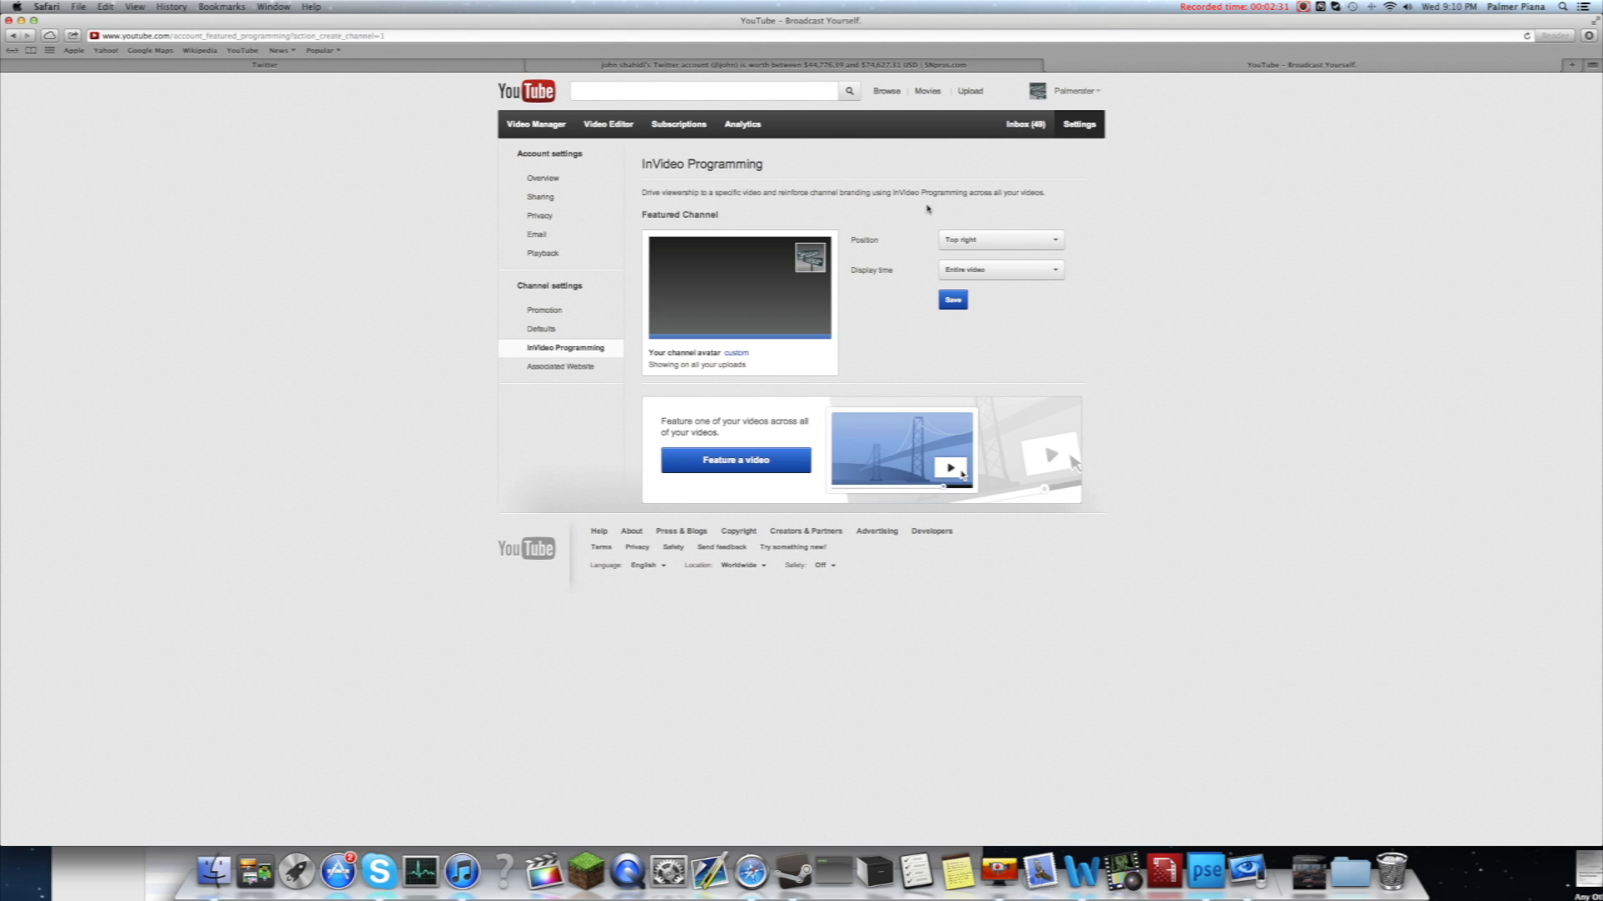
pyautogui.click(998, 240)
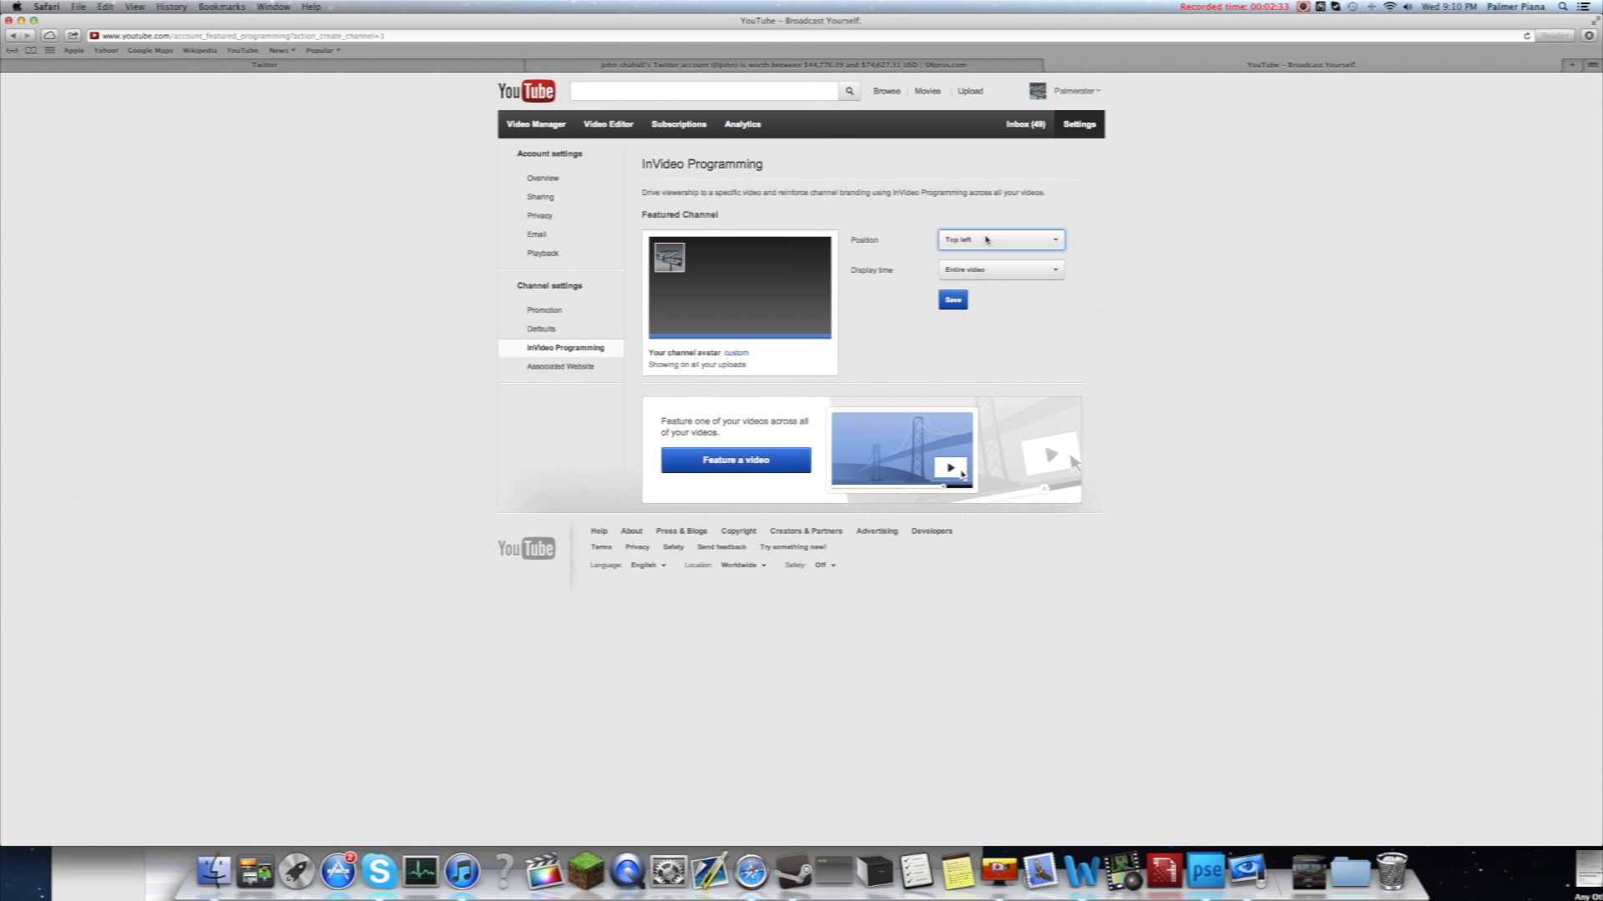
pyautogui.click(1000, 239)
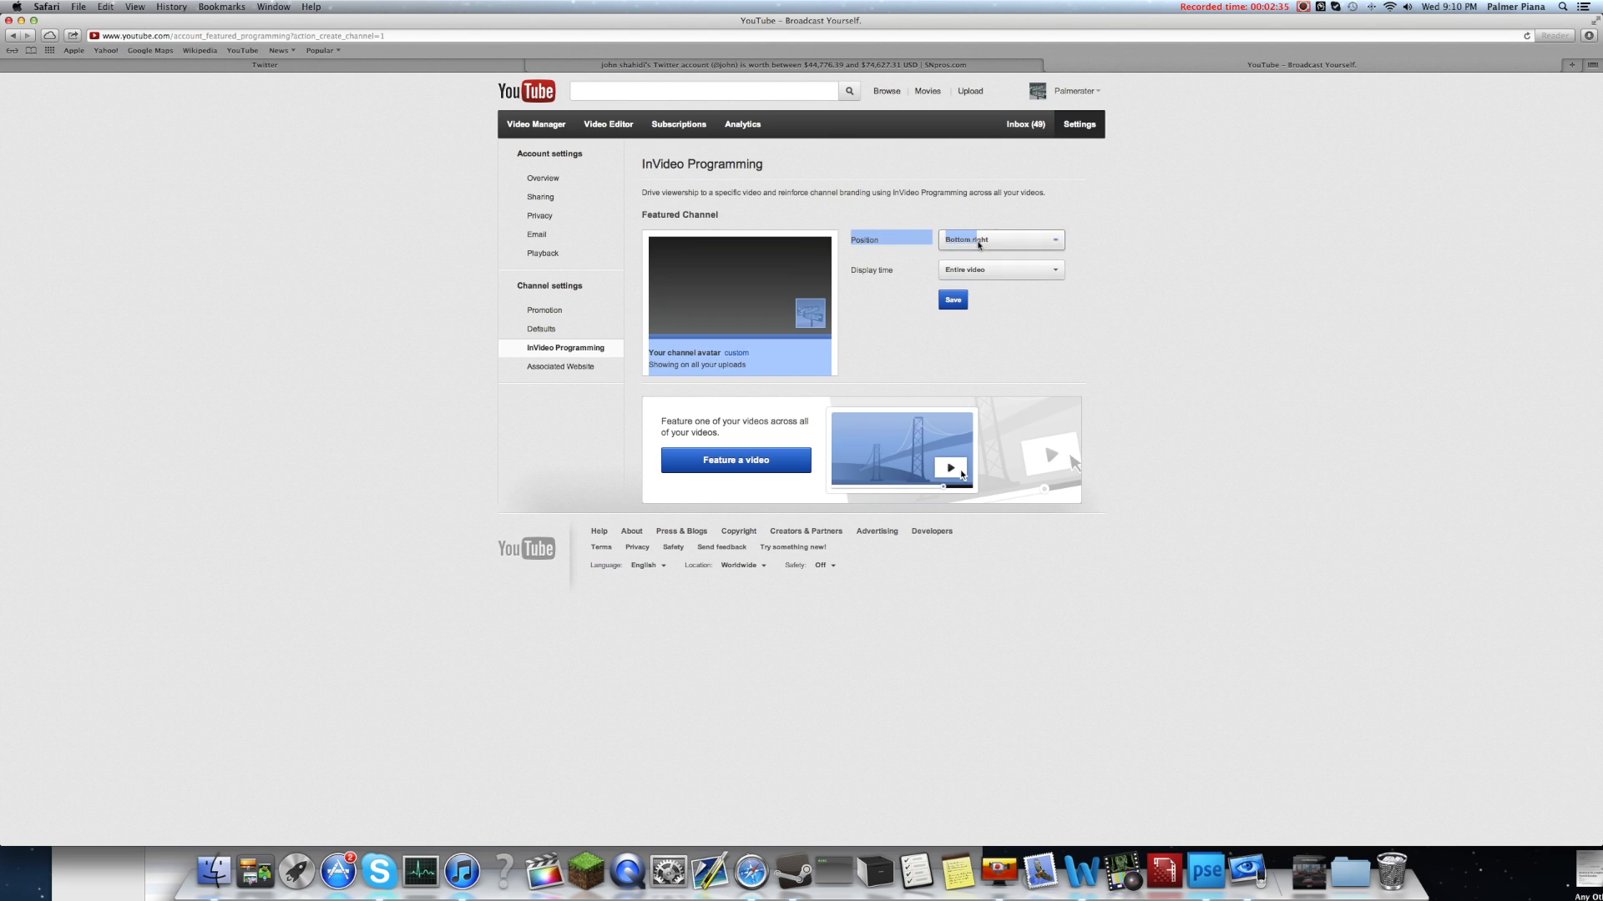
pyautogui.click(998, 239)
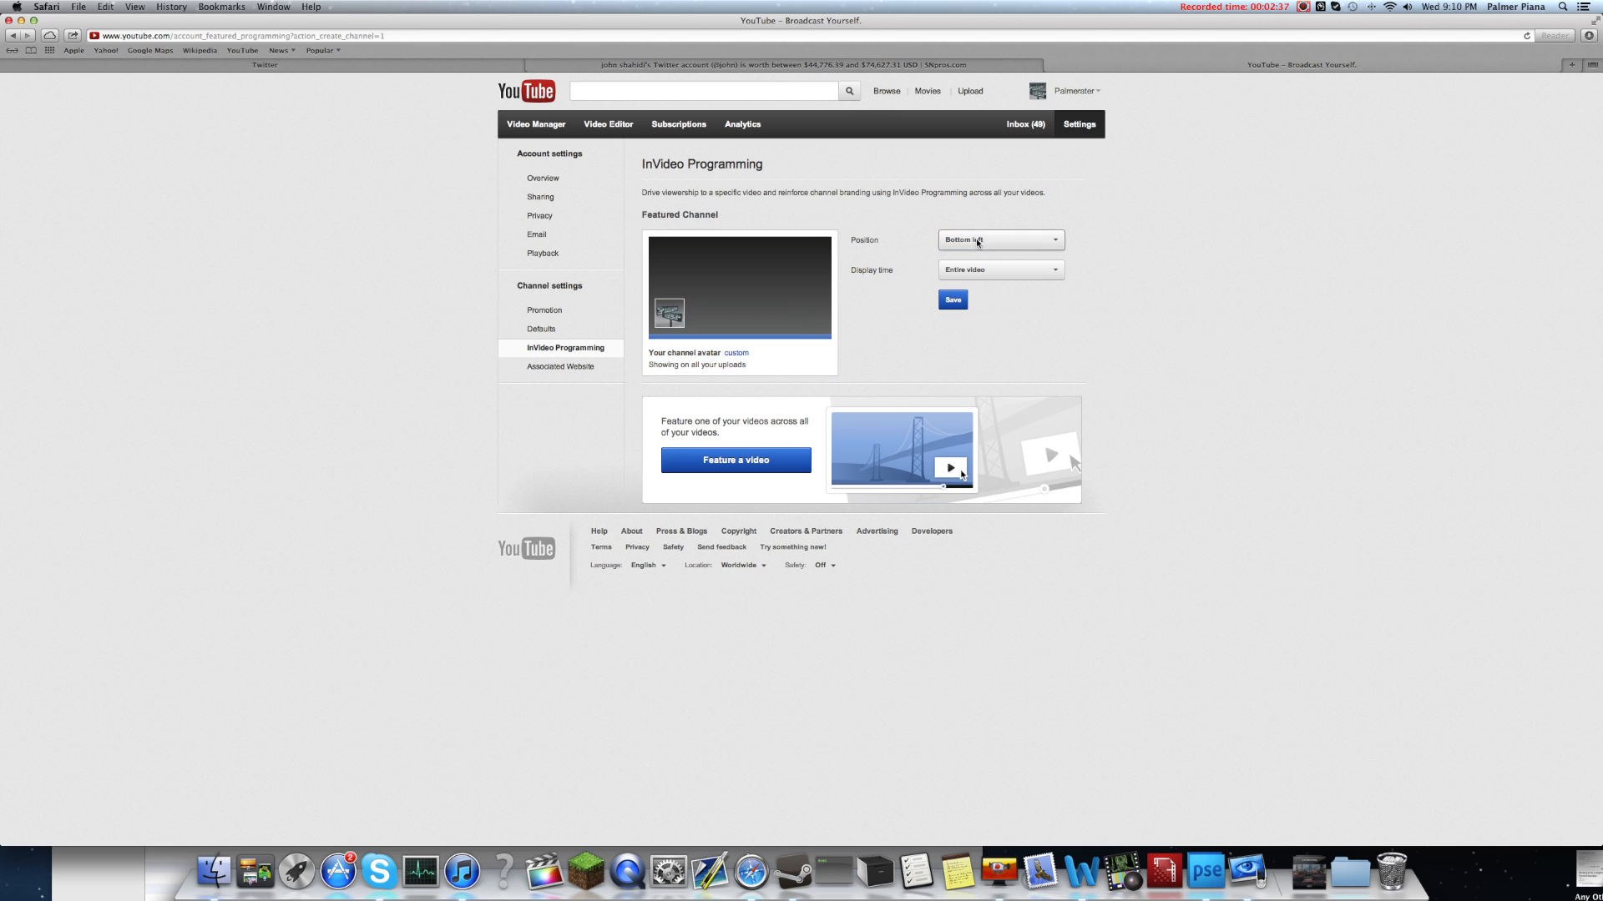
pyautogui.click(998, 240)
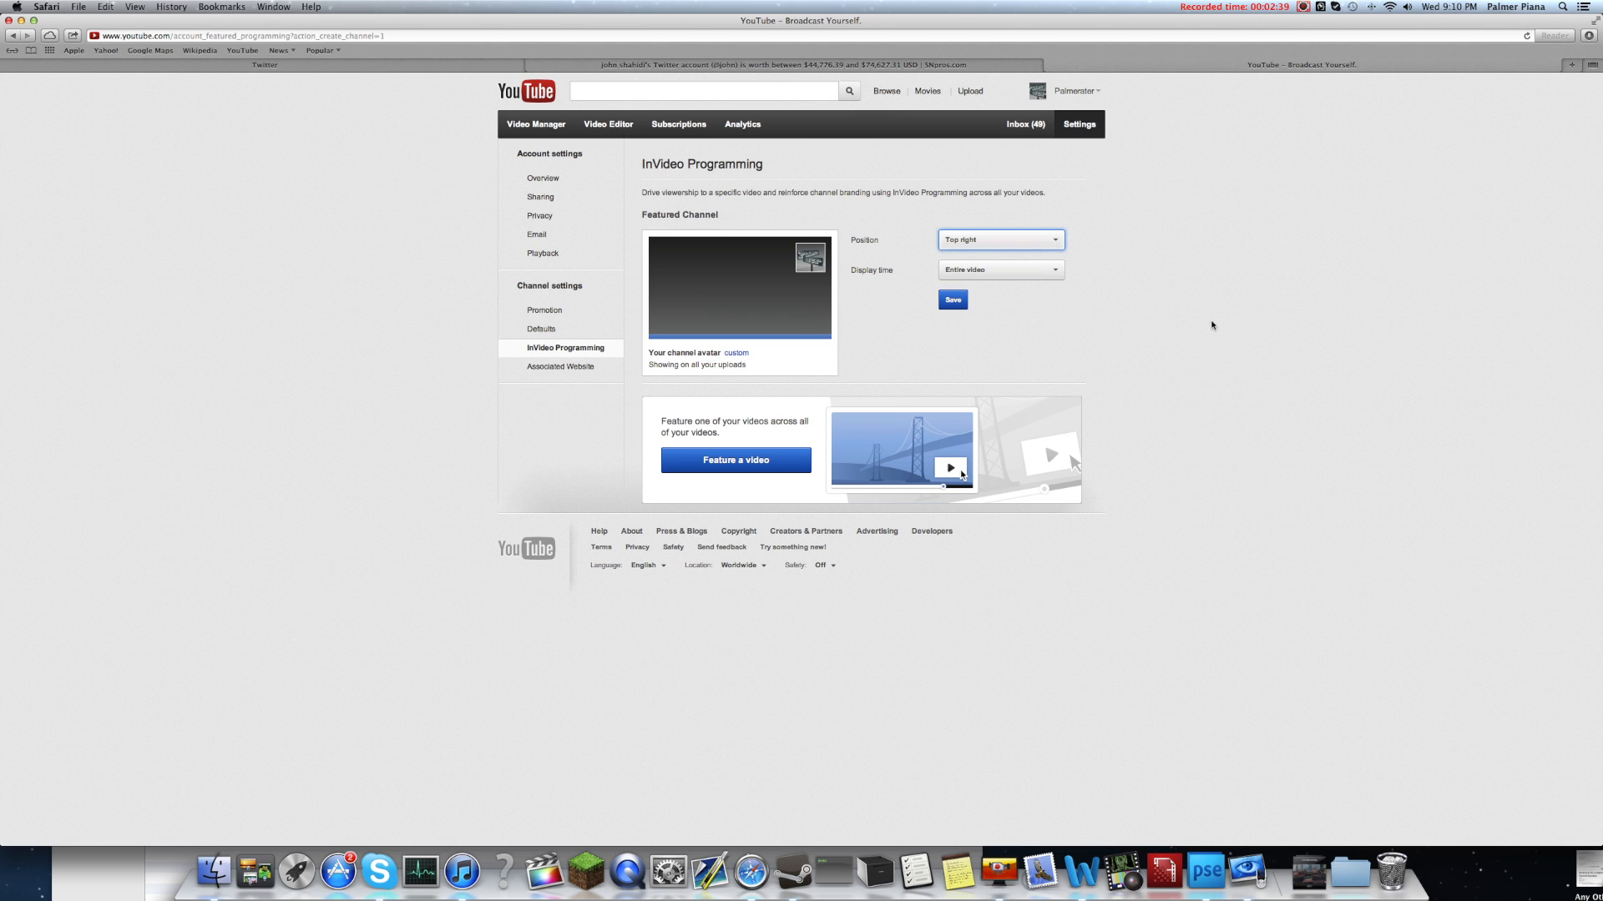
pyautogui.moveTo(1150, 260)
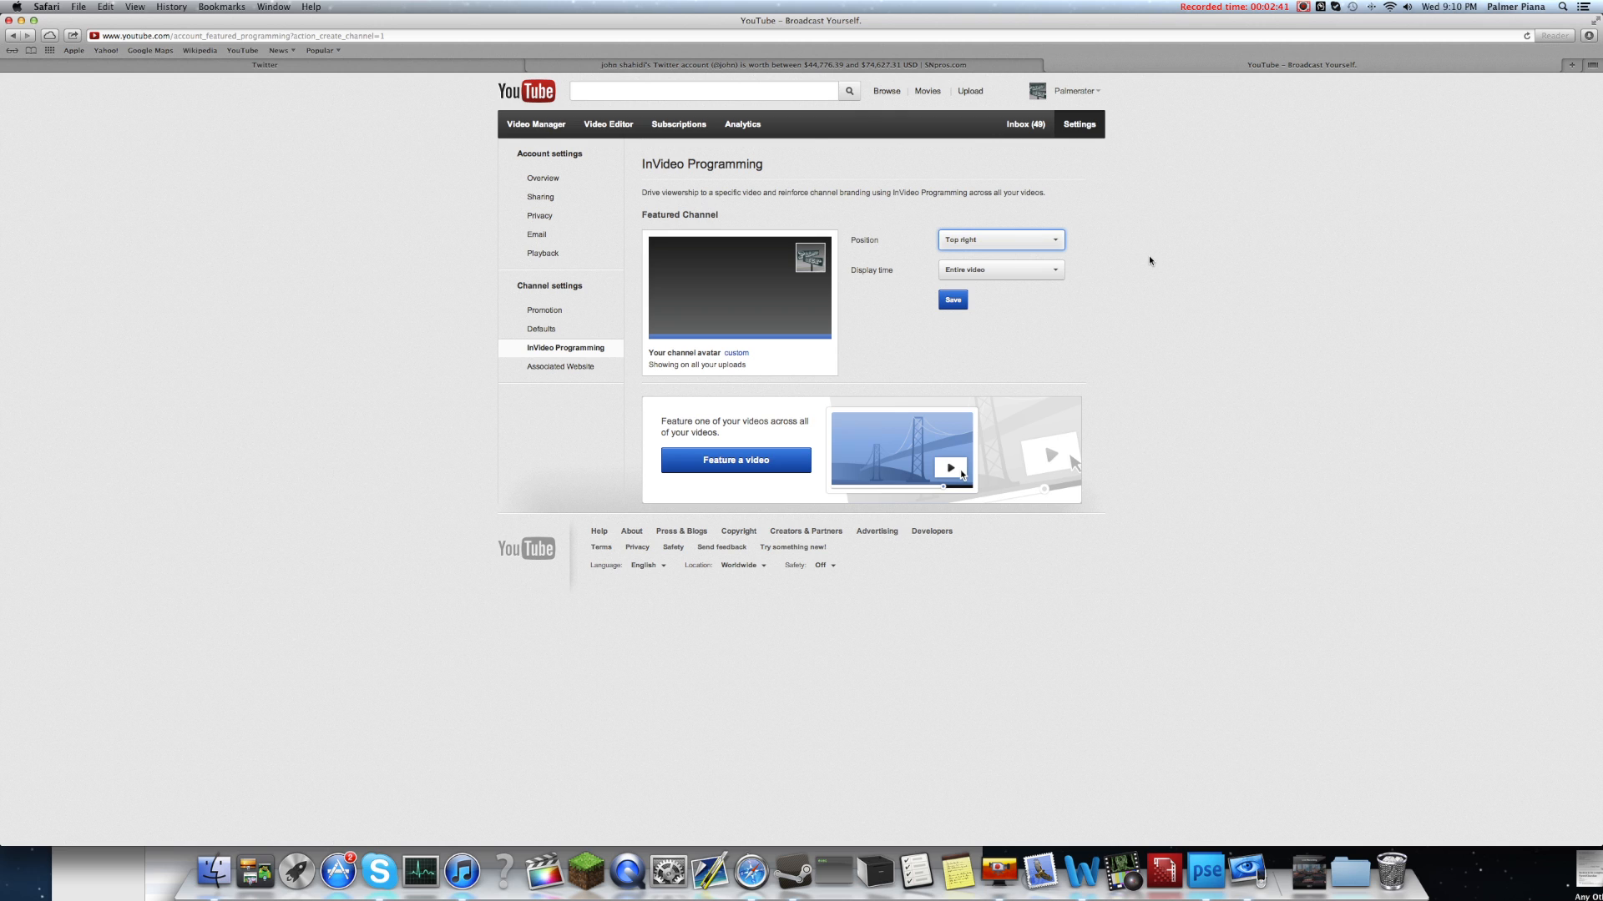
pyautogui.moveTo(1160, 266)
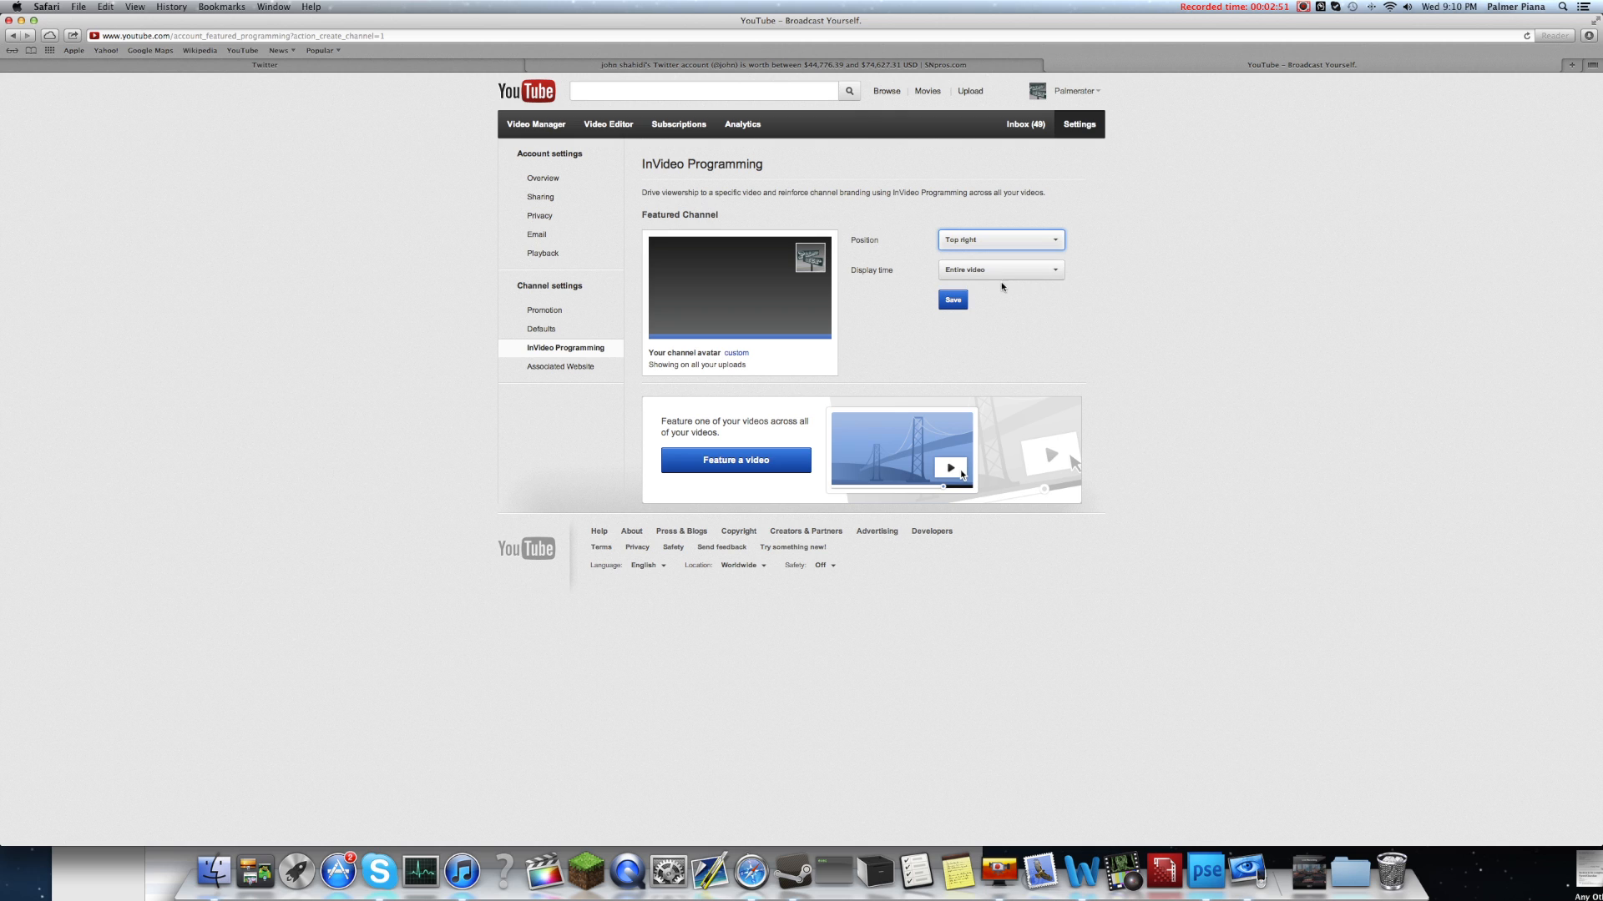
pyautogui.moveTo(1024, 249)
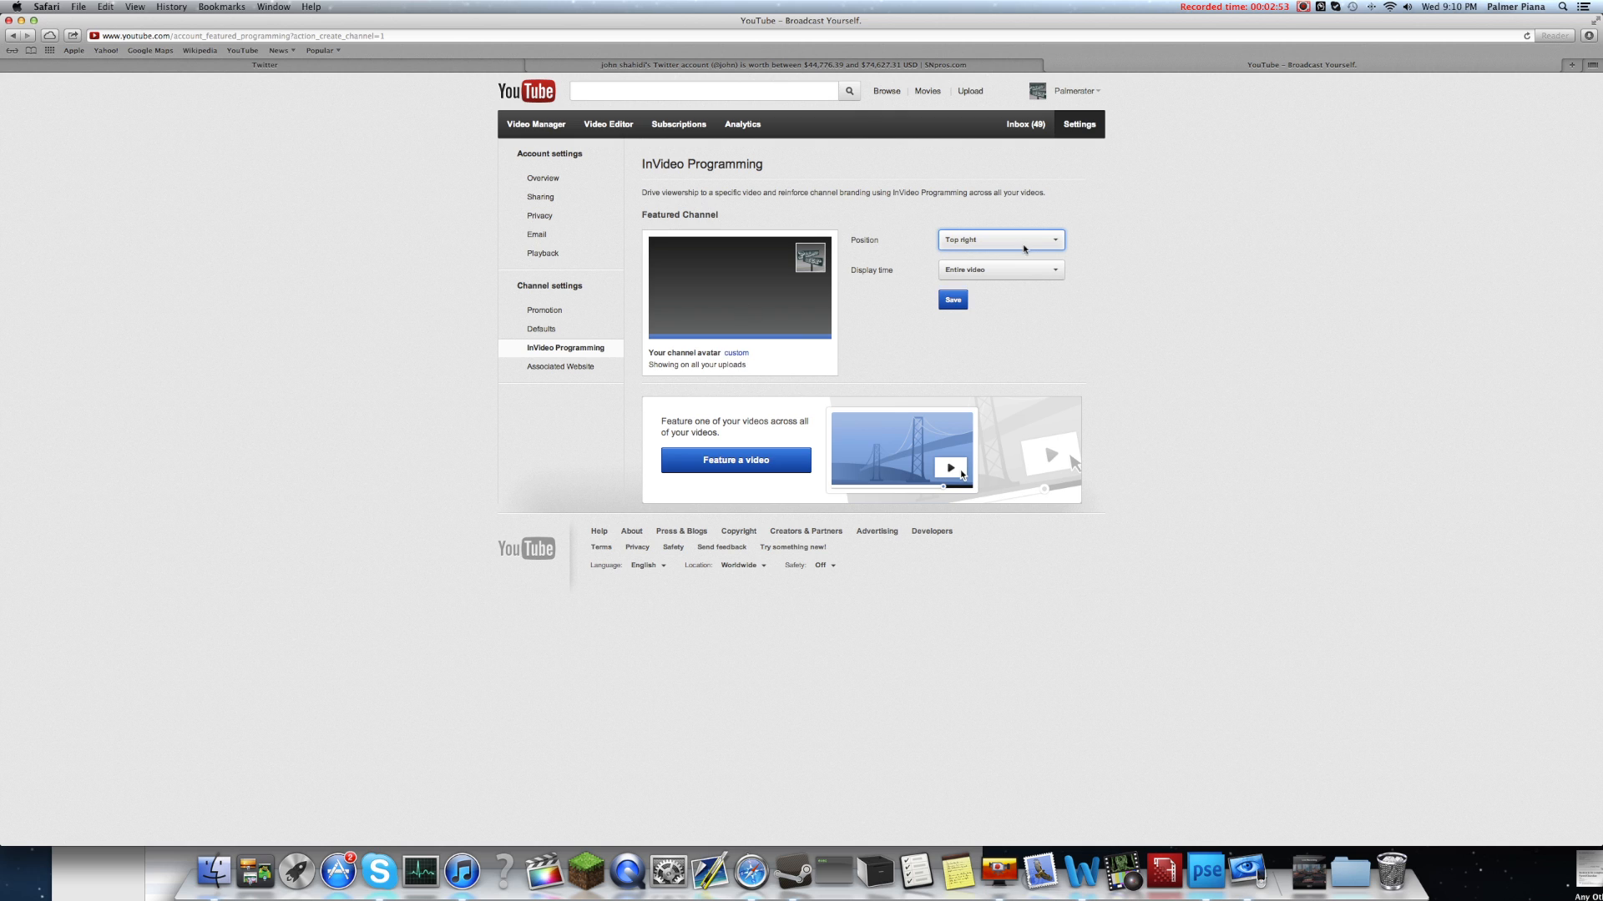
pyautogui.moveTo(1075, 255)
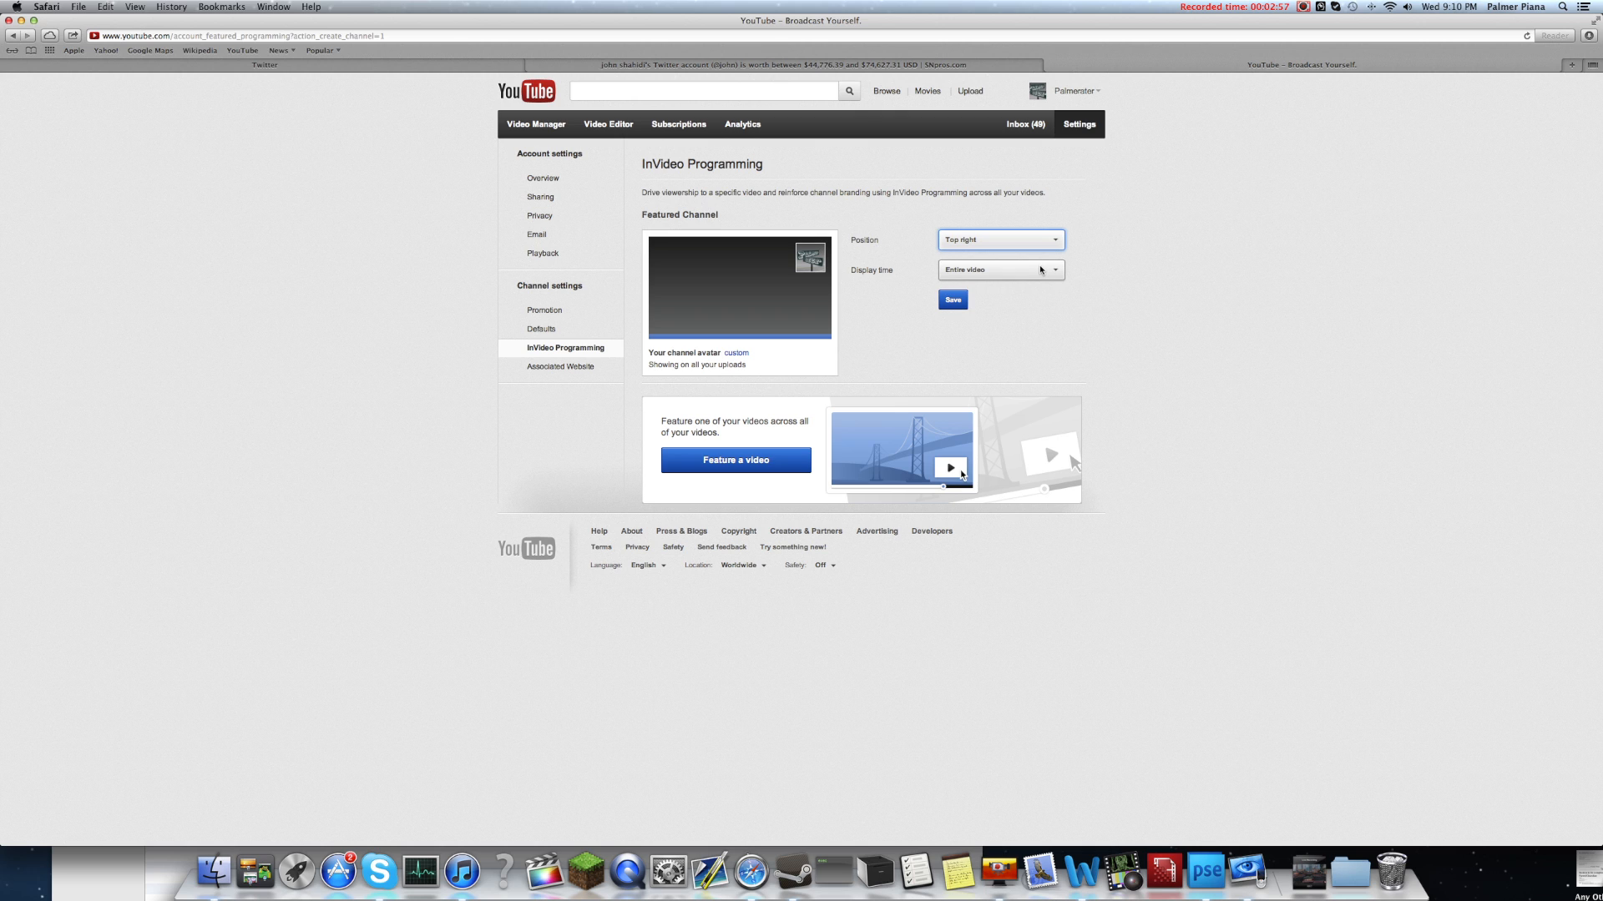
# Set Display time to Entire video (after trying End of video) and save the settings.
pyautogui.click(999, 268)
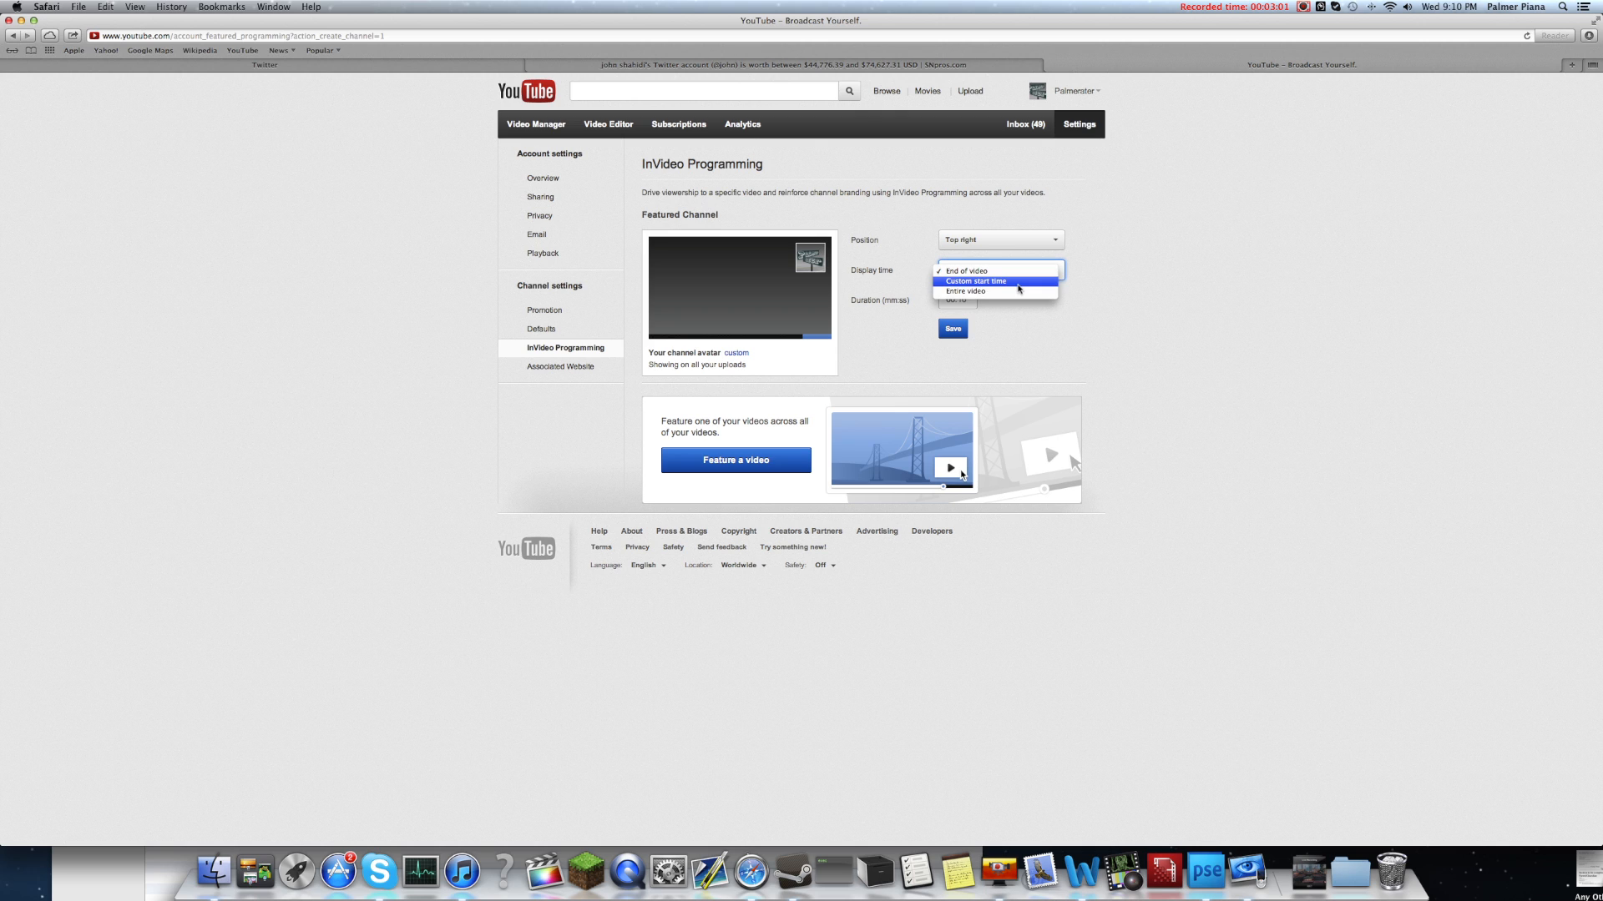
pyautogui.click(964, 270)
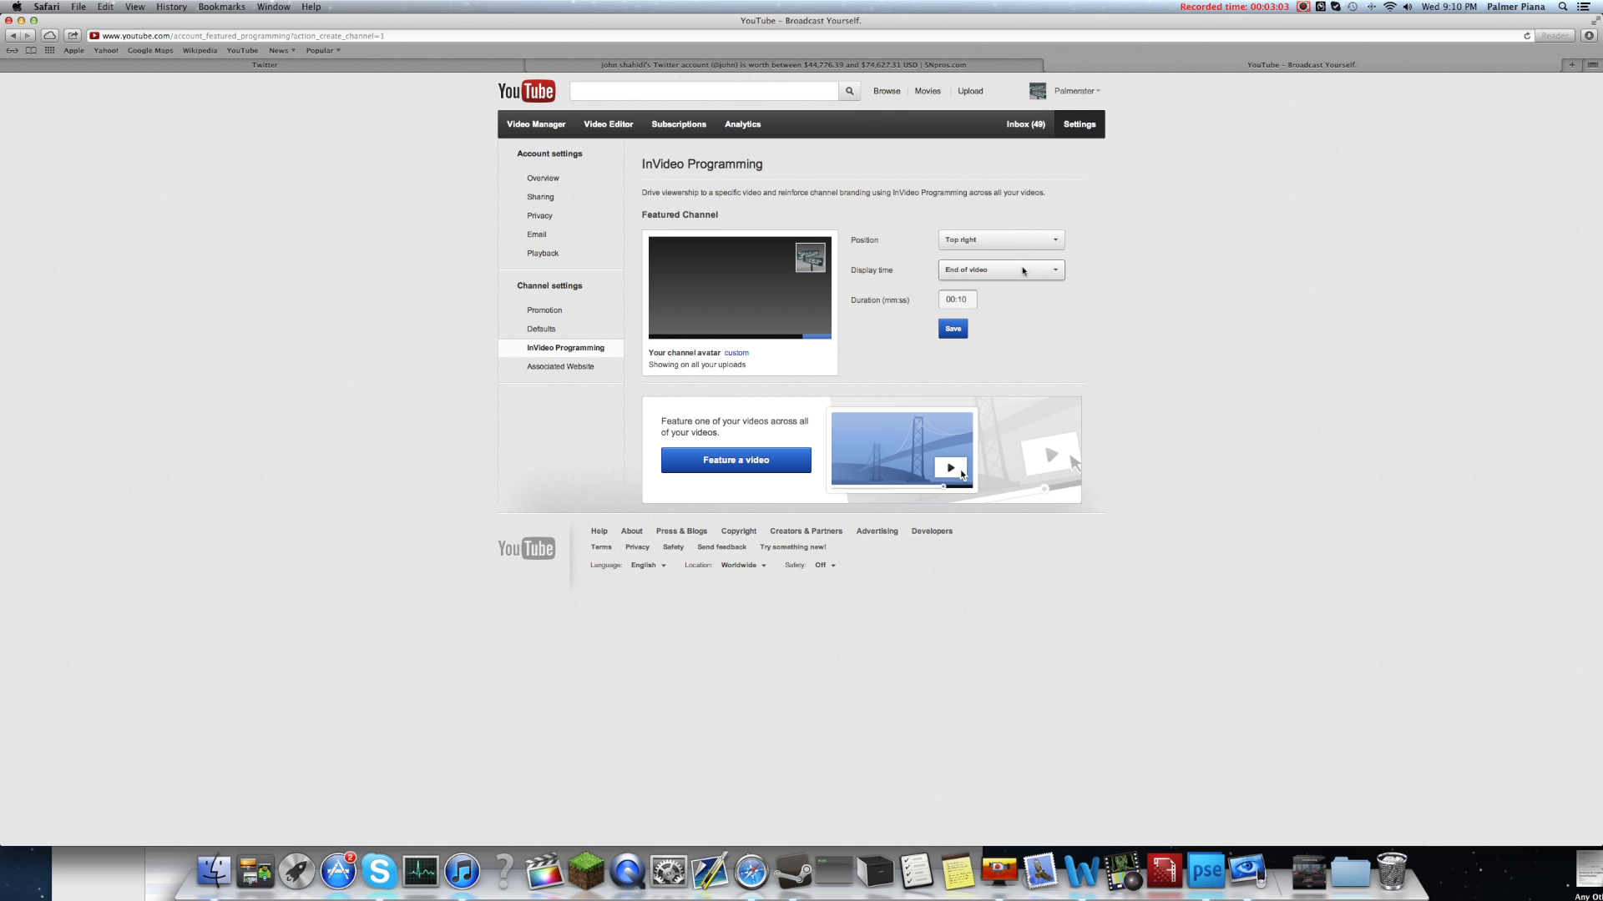
pyautogui.click(1000, 270)
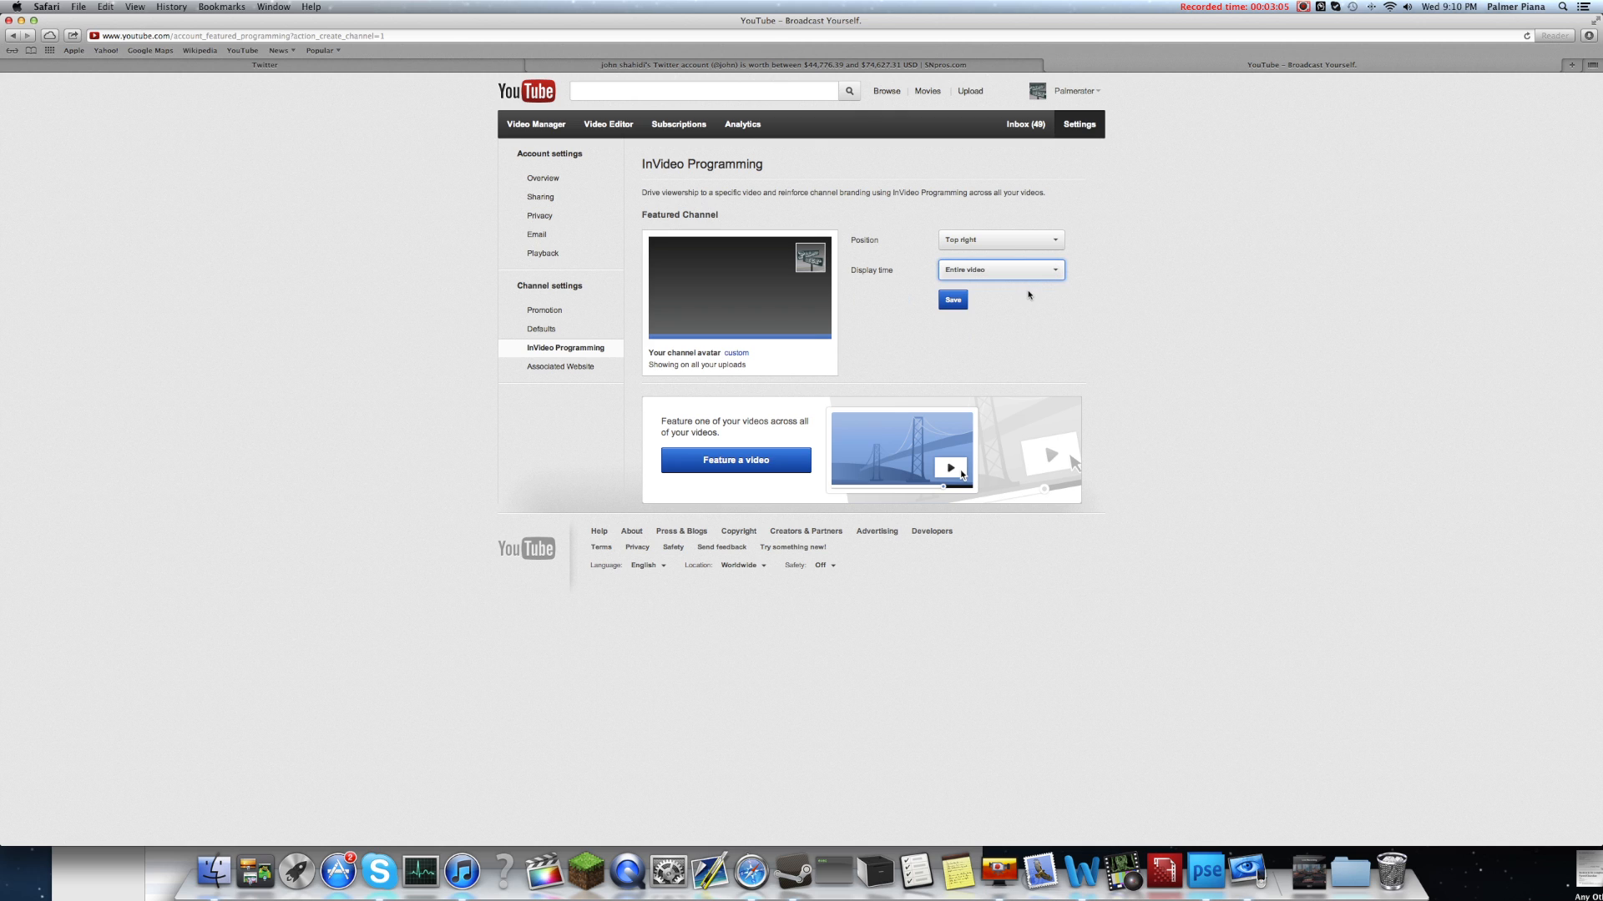
pyautogui.moveTo(1088, 262)
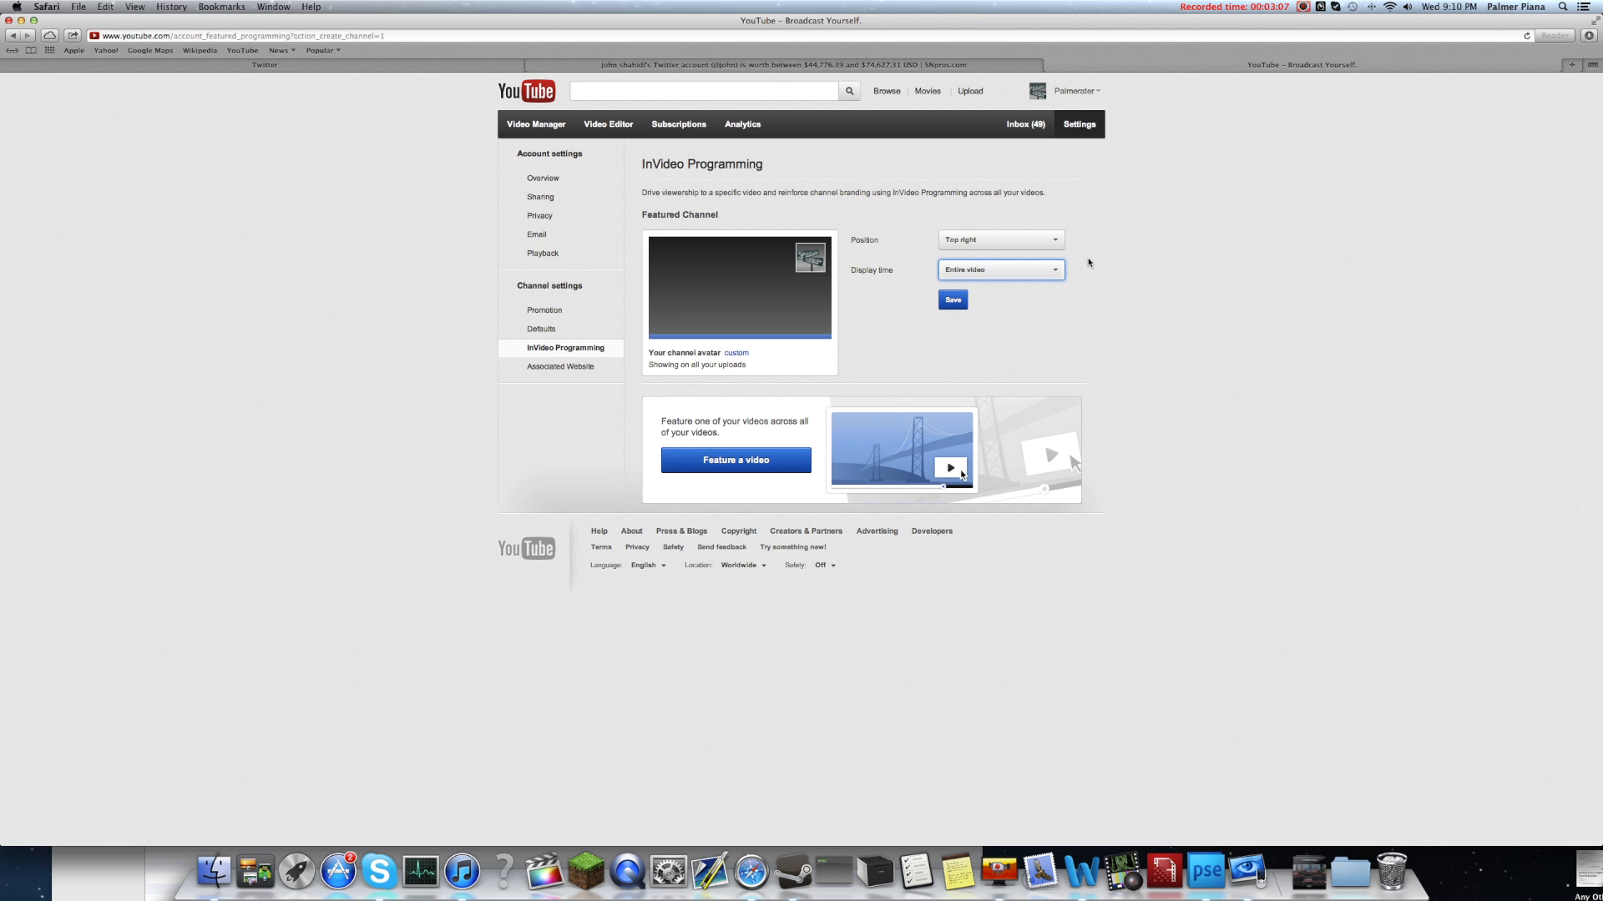
pyautogui.click(951, 299)
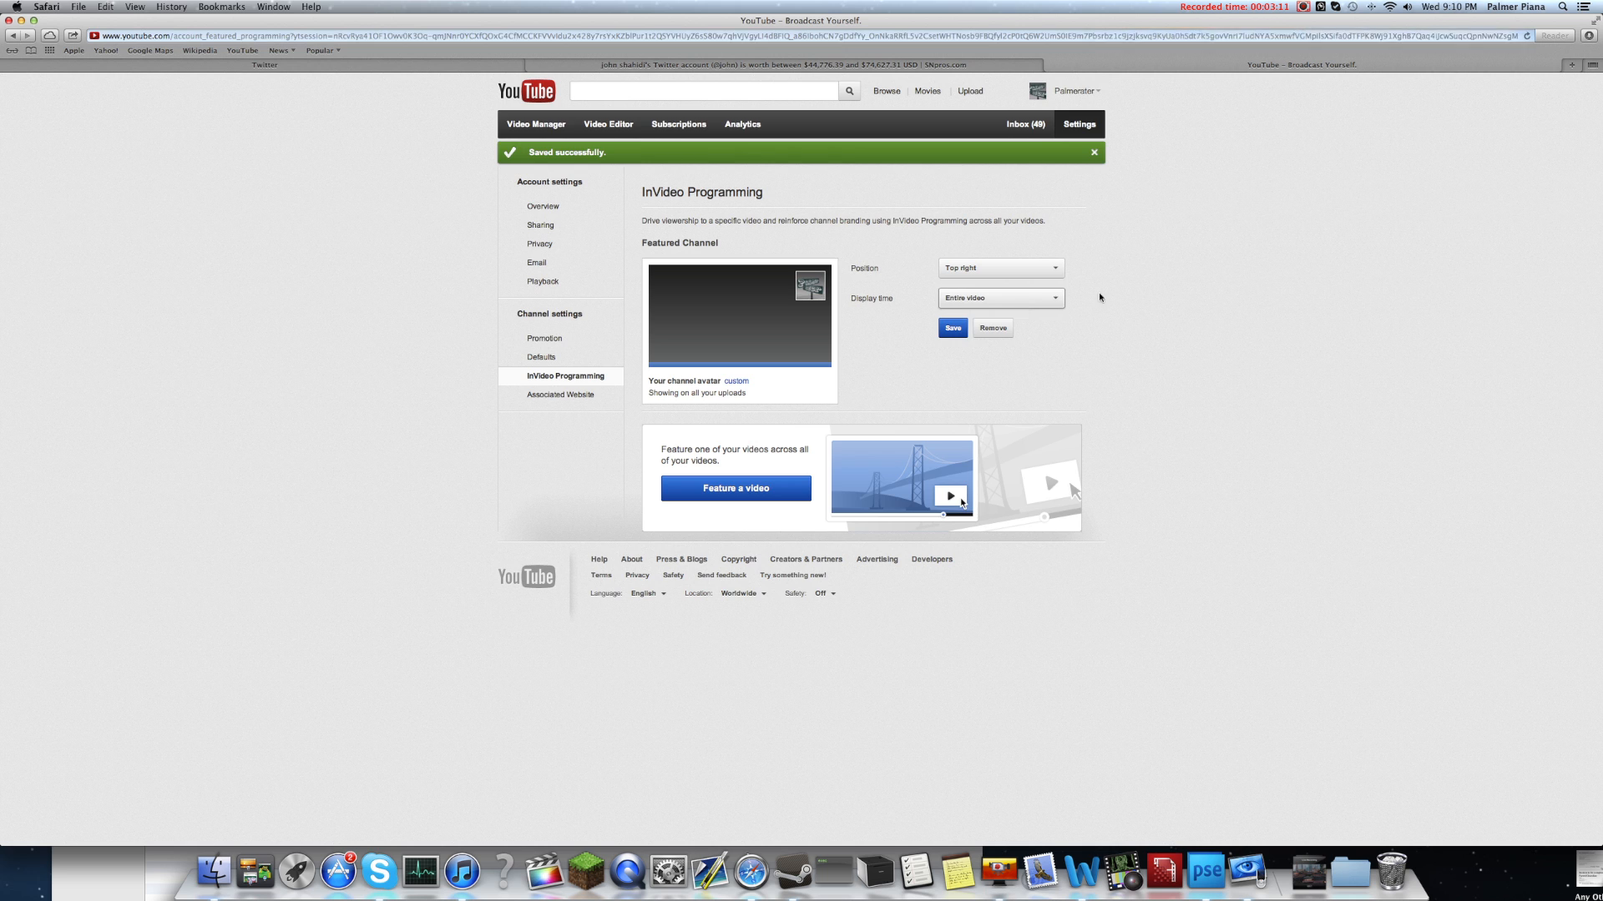